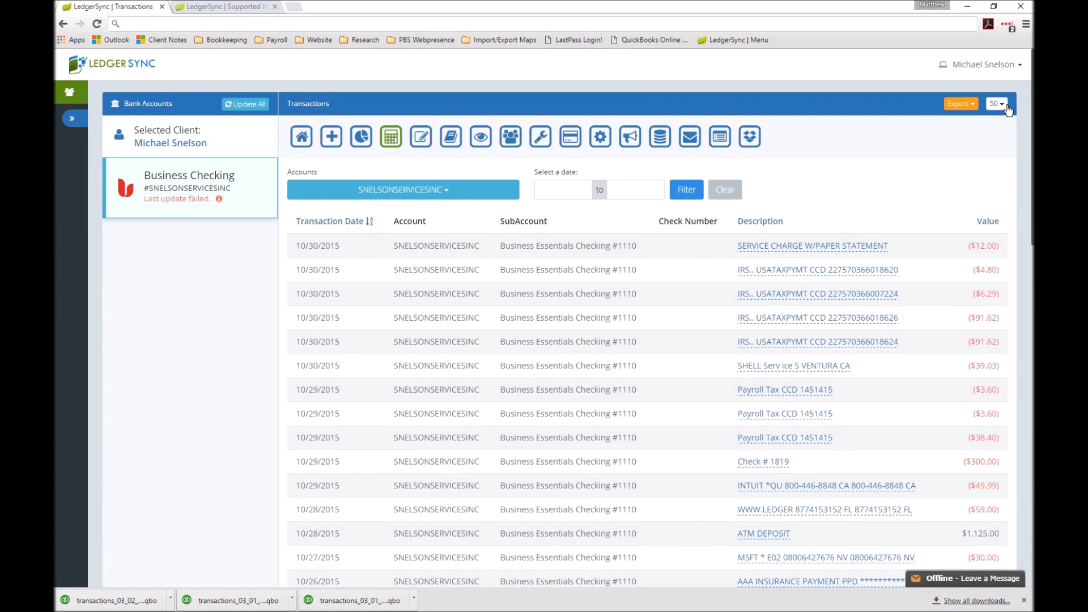
{"action": "mouse_move", "coordinate": [391, 138]}
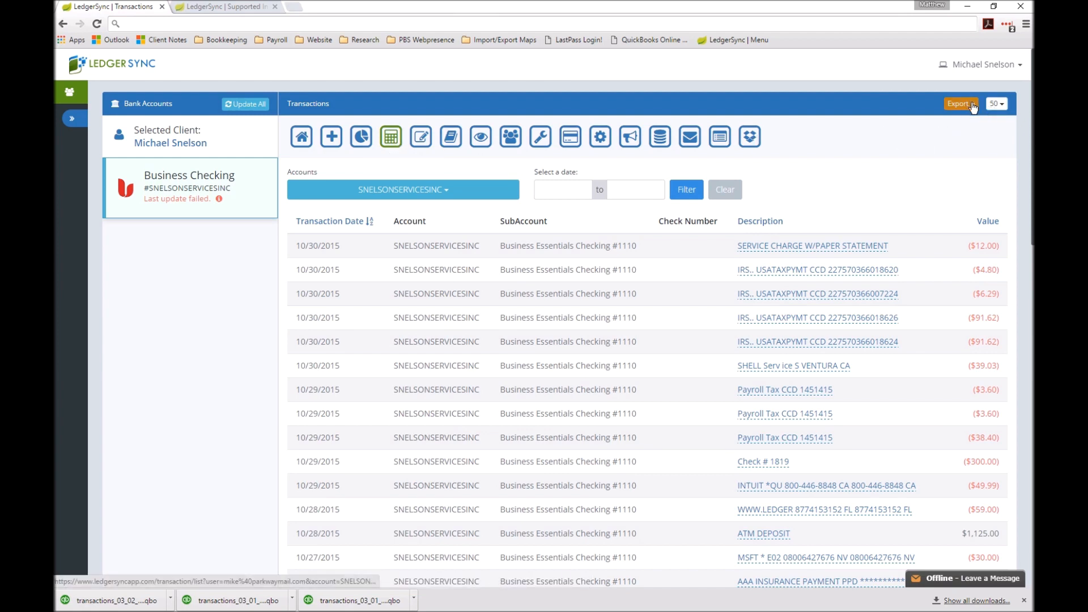
- Show the export choices (Excel, QuickBooks, OFX, CSV, IIF) for the Business Checking transactions
{"action": "left_click", "coordinate": [959, 103]}
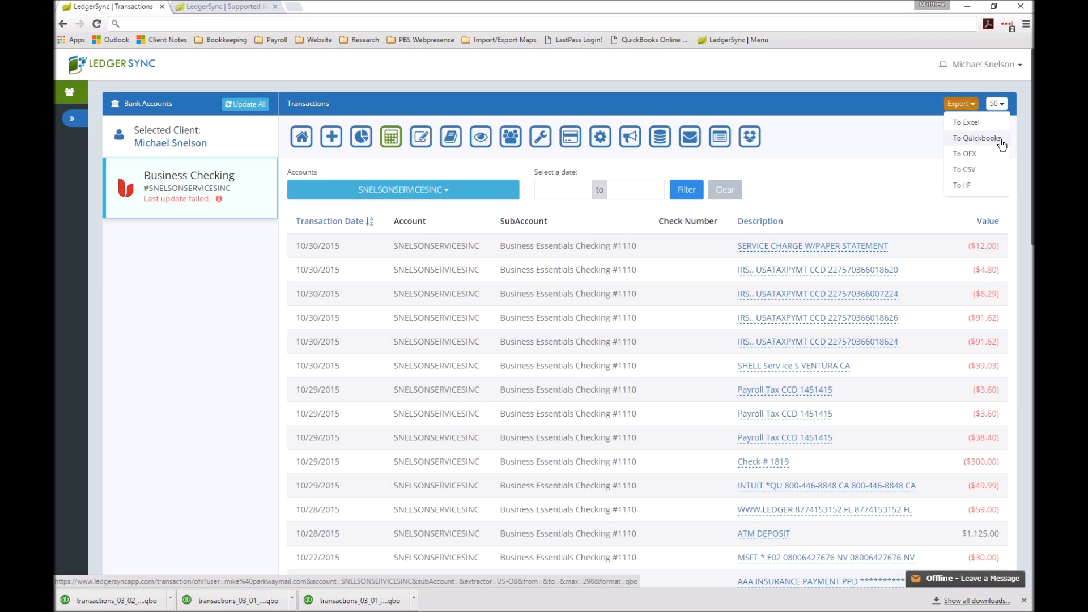
{"action": "mouse_move", "coordinate": [1000, 143]}
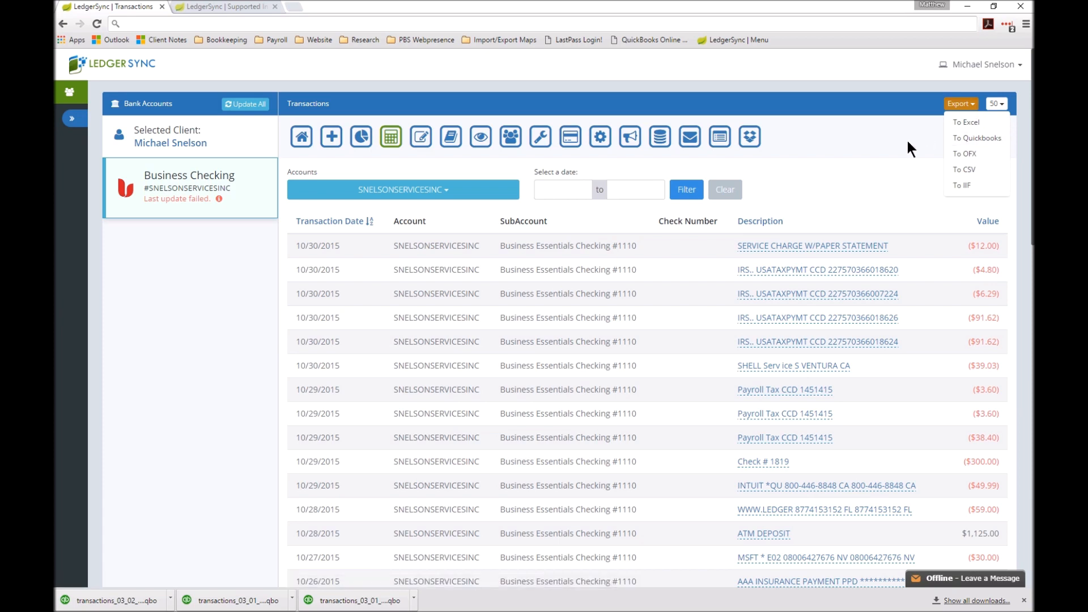
{"action": "mouse_move", "coordinate": [878, 392]}
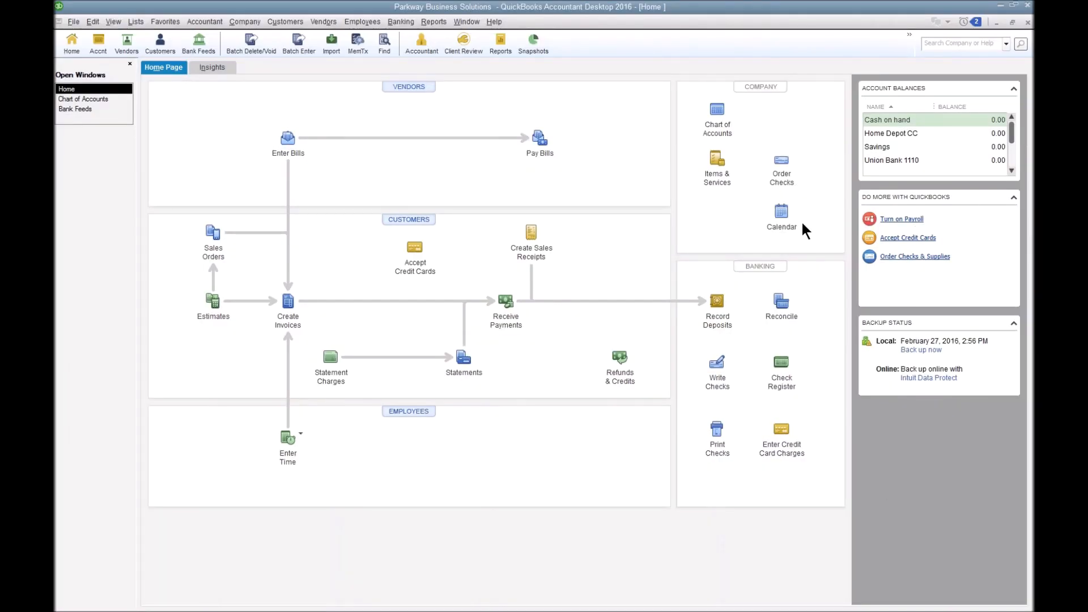
- Import 02.Invalid INTU.BID .qbo via Bank Feeds and acknowledge the WebConnect Branding verification error
{"action": "left_click", "coordinate": [400, 21]}
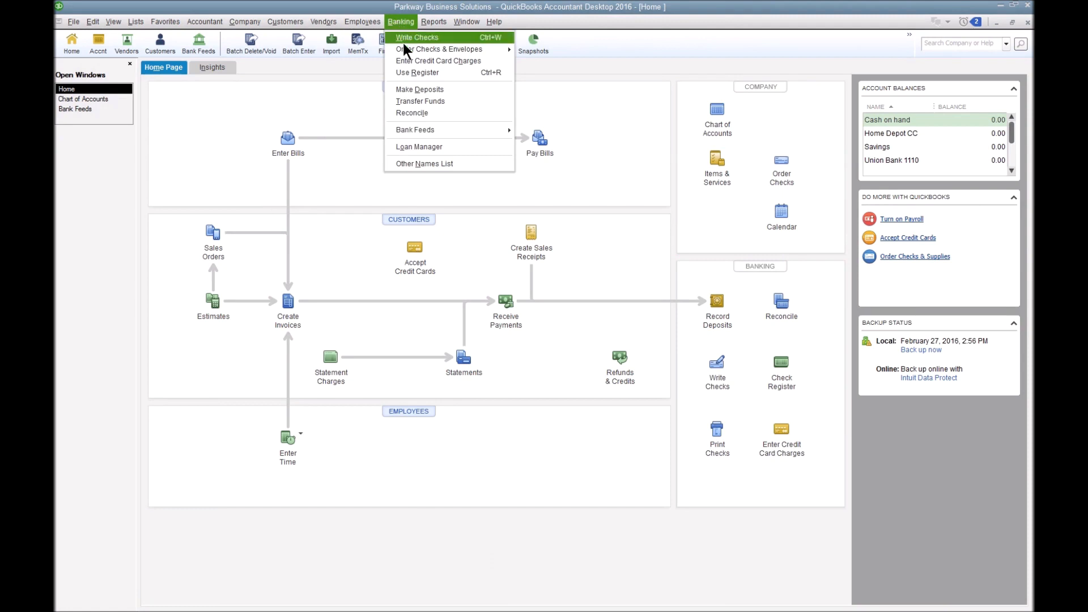
{"action": "mouse_move", "coordinate": [415, 129]}
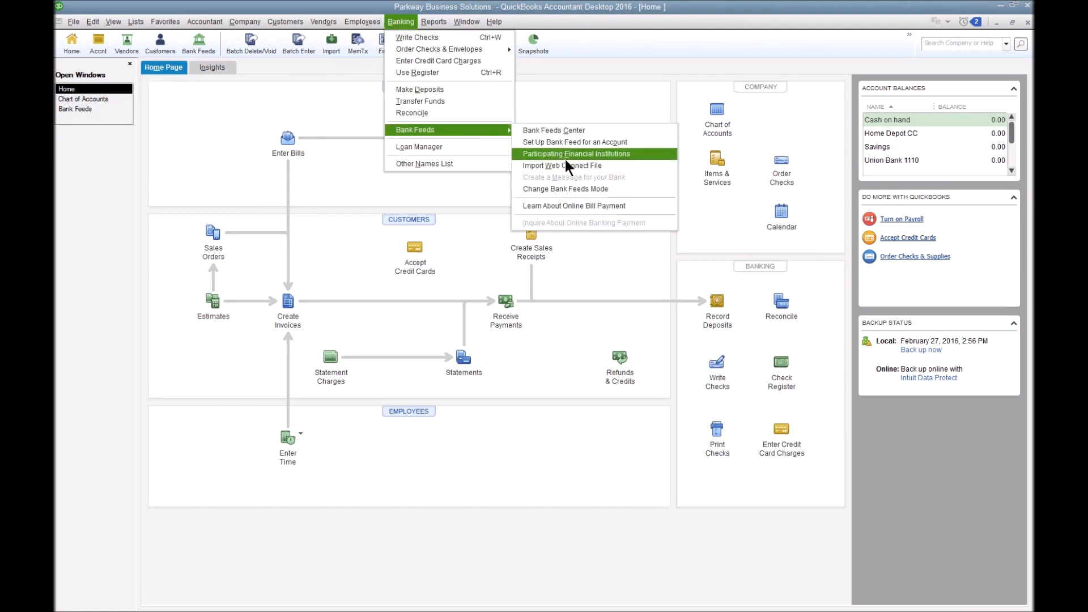
{"action": "left_click", "coordinate": [560, 166]}
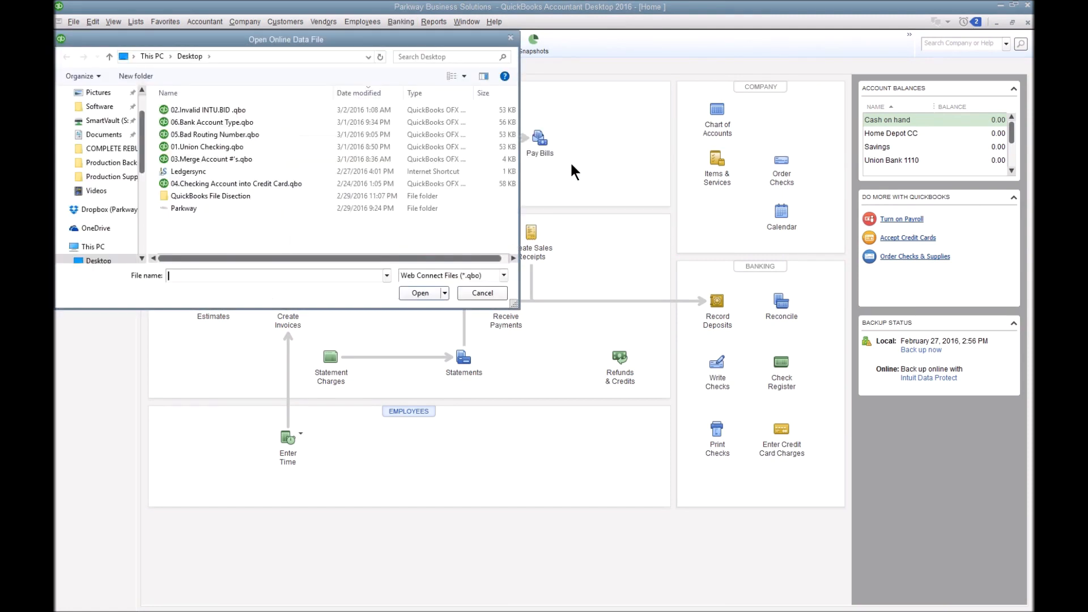
{"action": "left_click", "coordinate": [206, 109]}
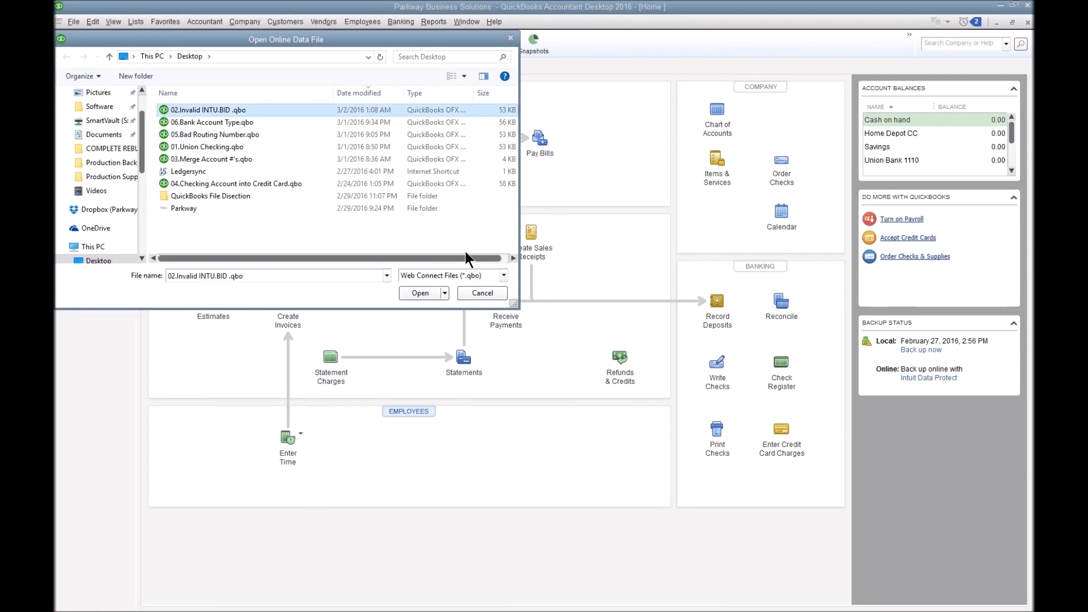
{"action": "left_click", "coordinate": [424, 293]}
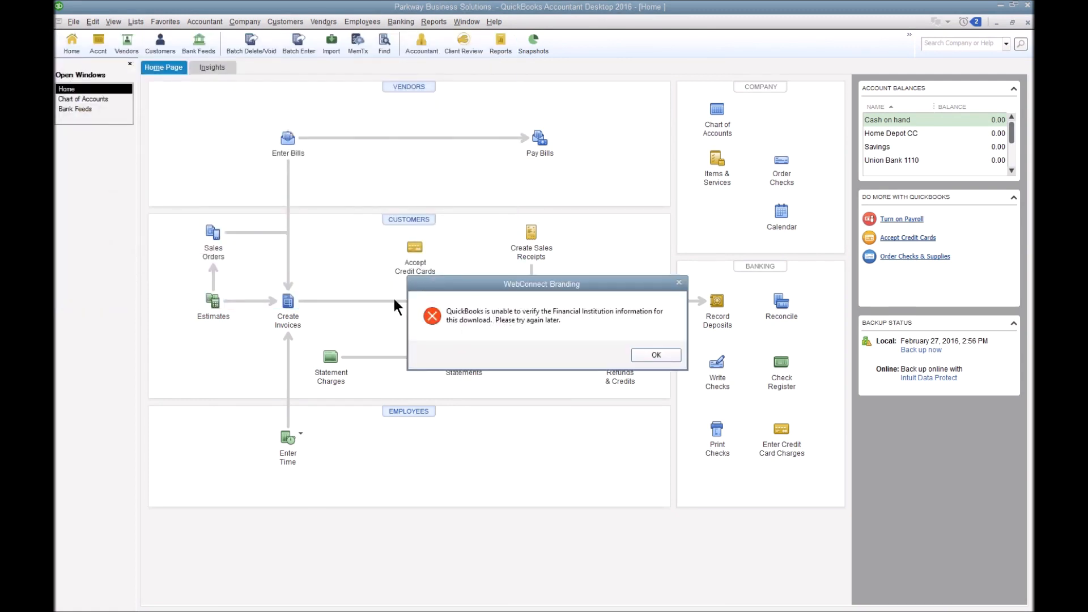
{"action": "mouse_move", "coordinate": [564, 342]}
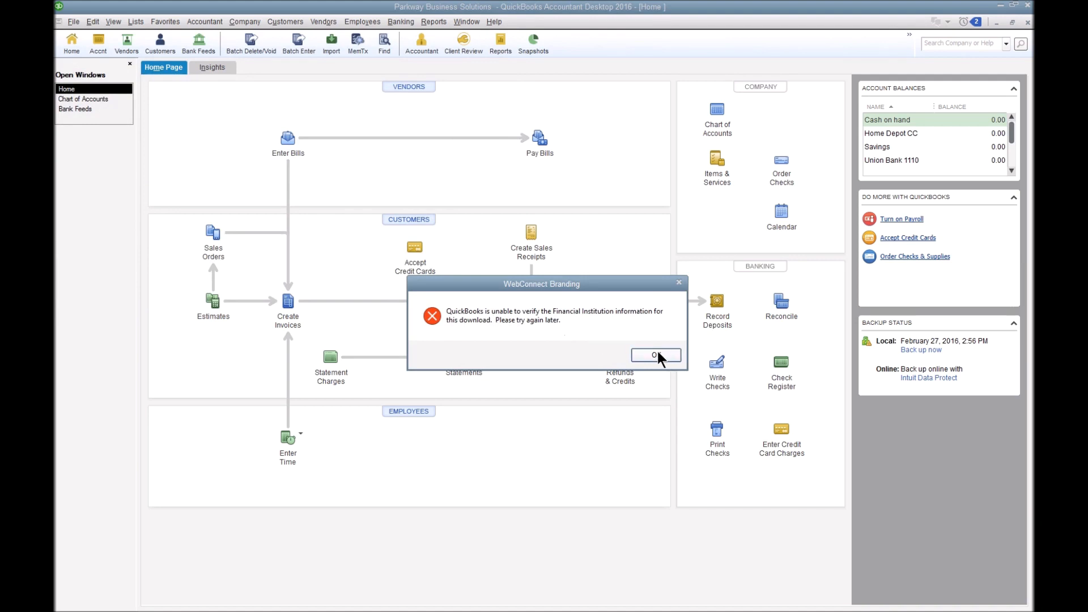
{"action": "left_click", "coordinate": [655, 355]}
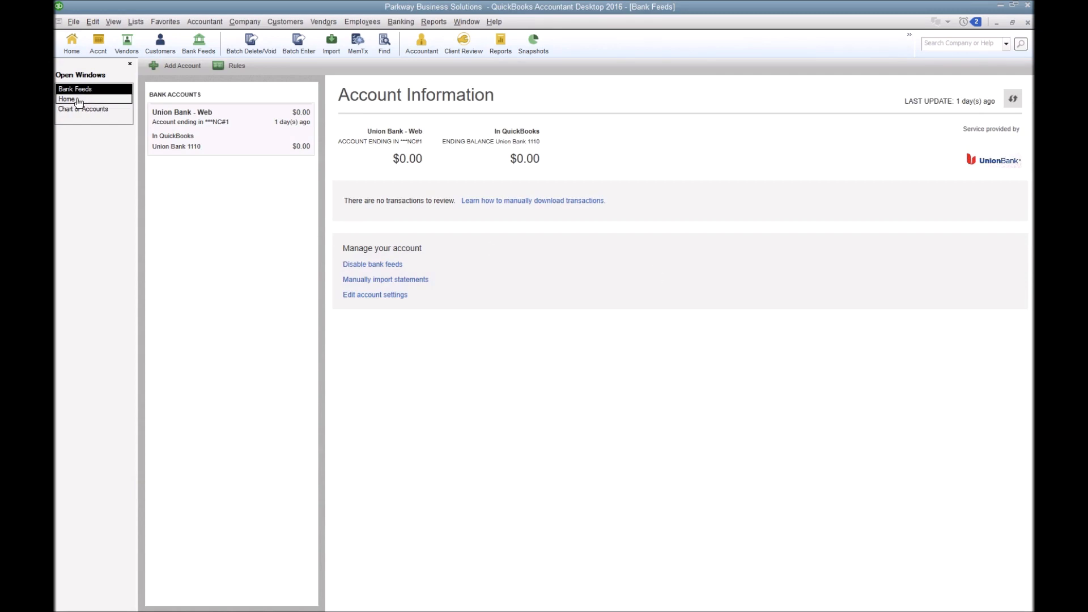
- Switch back to the Home page from the Open Windows list
{"action": "left_click", "coordinate": [66, 97]}
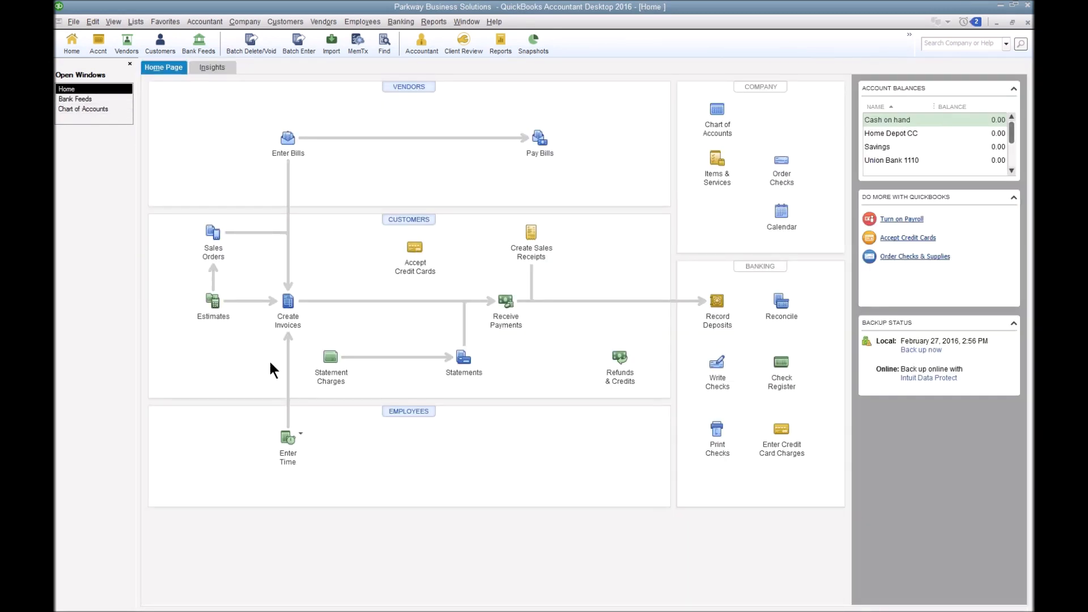
{"action": "mouse_move", "coordinate": [739, 455]}
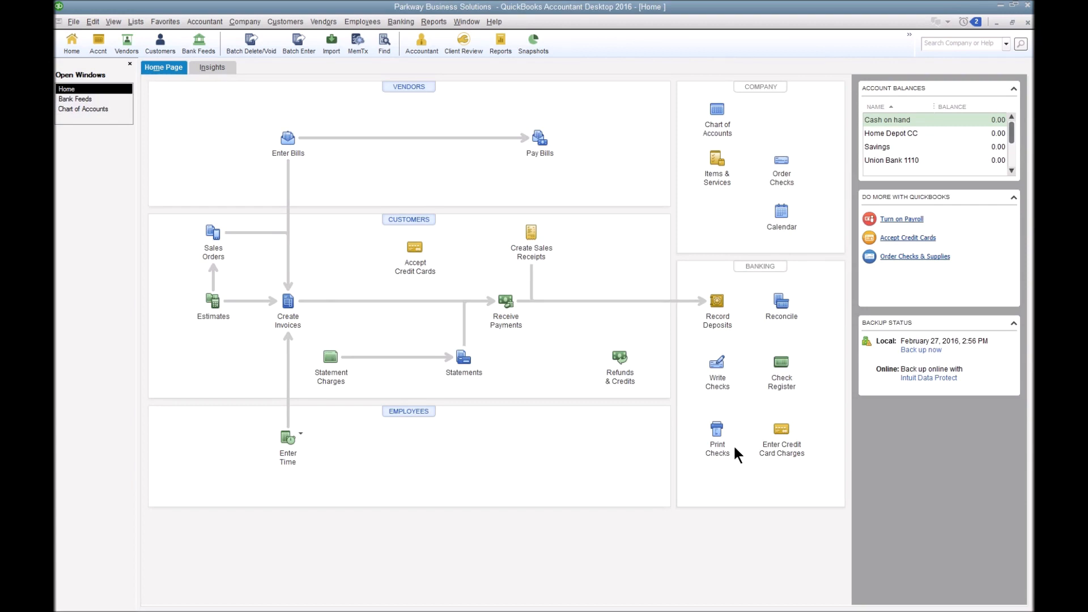
{"action": "mouse_move", "coordinate": [872, 438]}
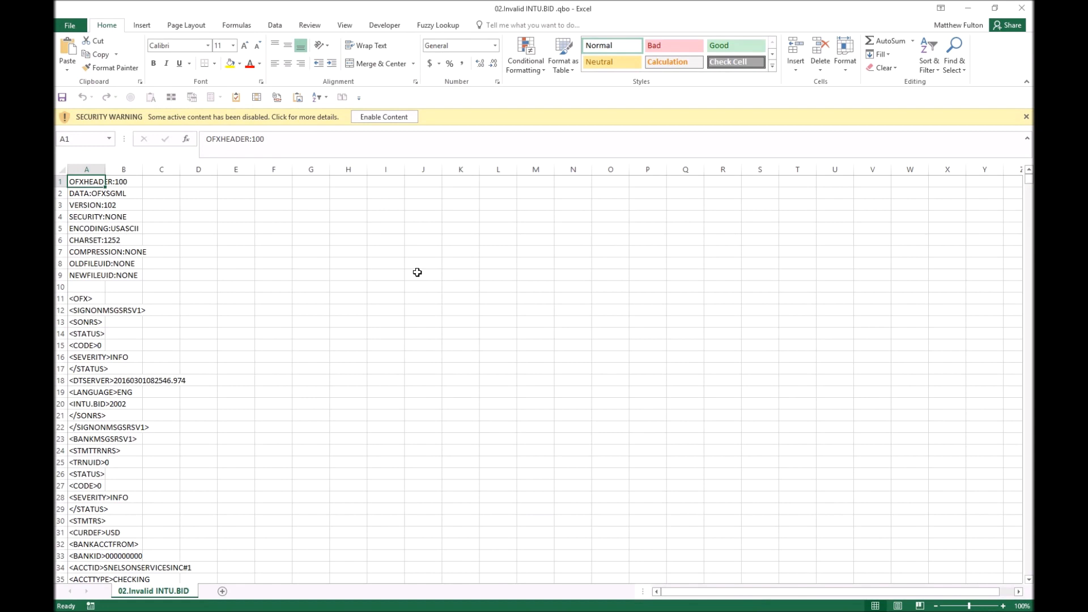
{"action": "mouse_move", "coordinate": [133, 506]}
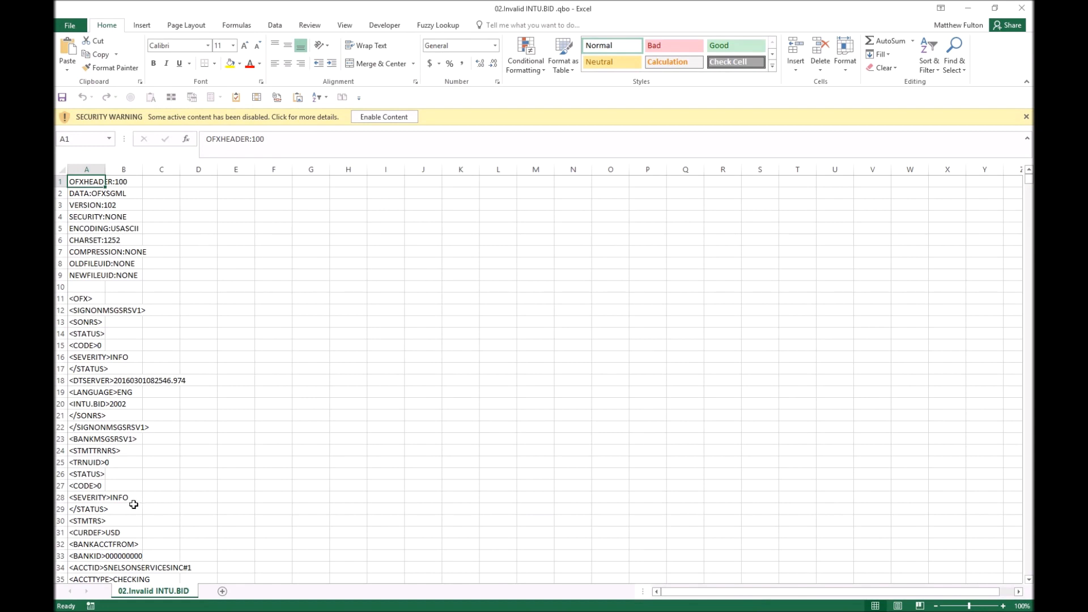
{"action": "mouse_move", "coordinate": [88, 381]}
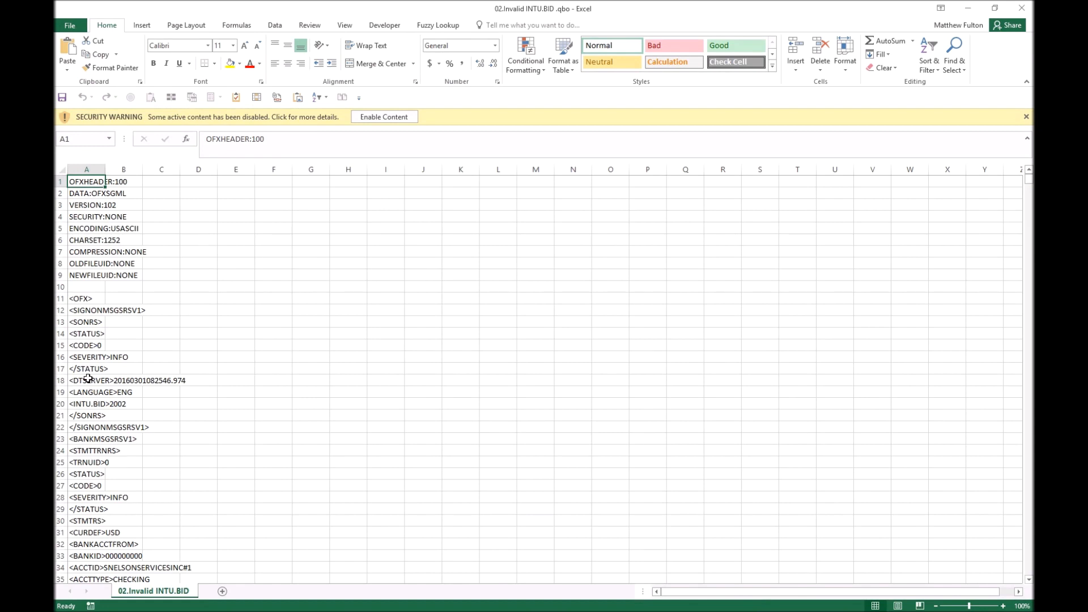
- Change cell A20 from <INTU.BID>2002 to <INTU.BID>3000
{"action": "left_click", "coordinate": [85, 404]}
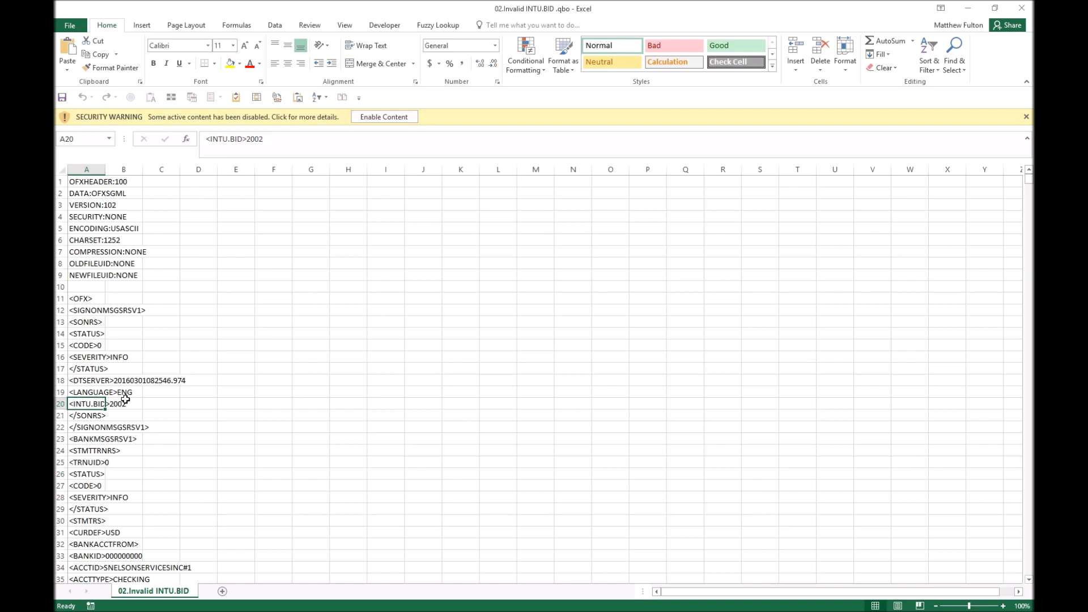
{"action": "left_click", "coordinate": [102, 403]}
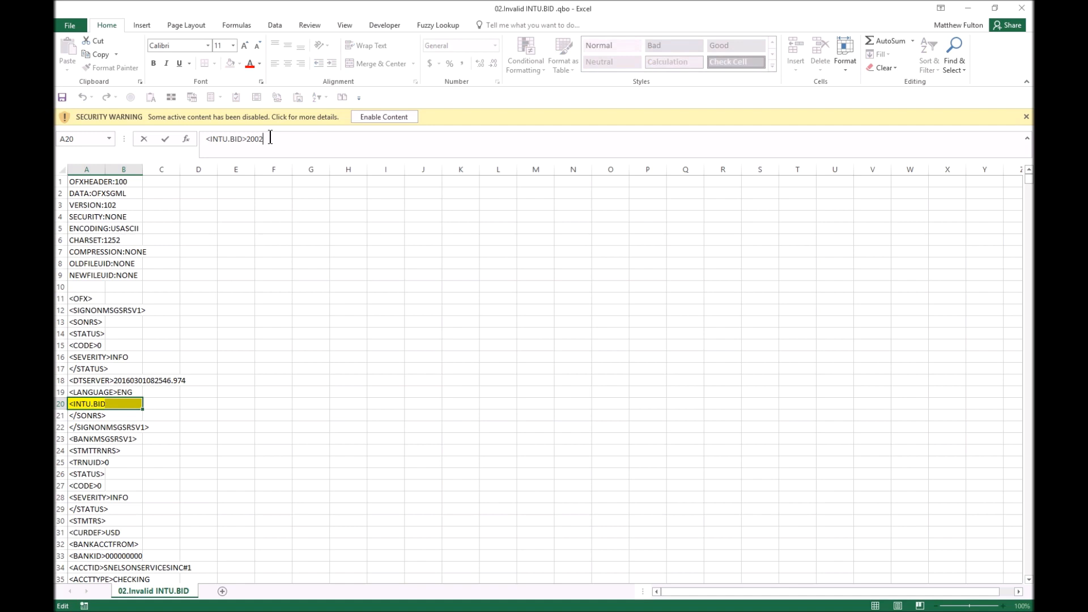
{"action": "key", "text": "Backspace"}
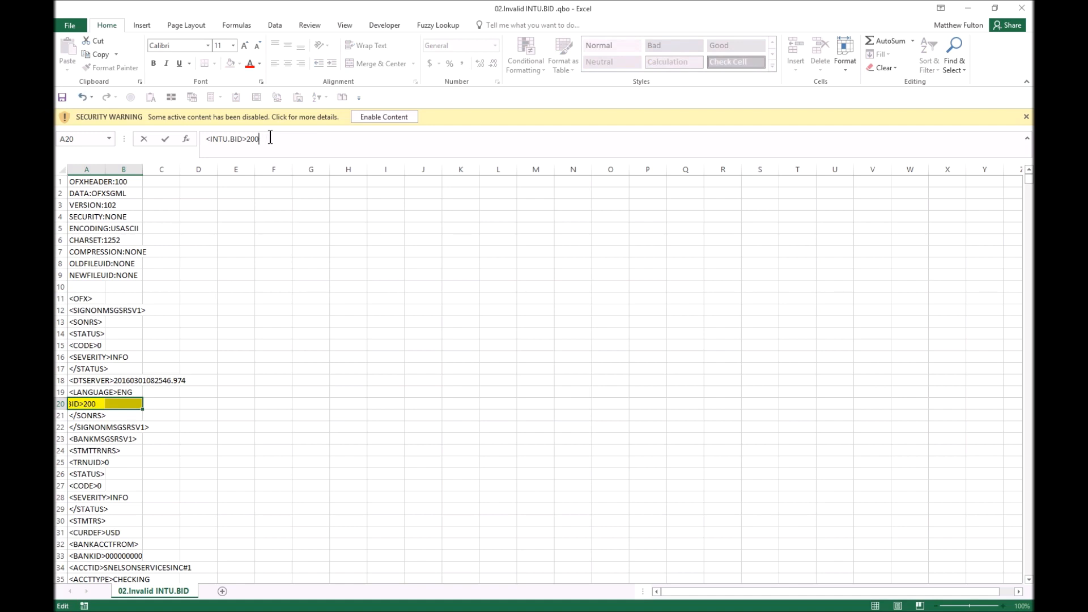
{"action": "key", "text": "Backspace"}
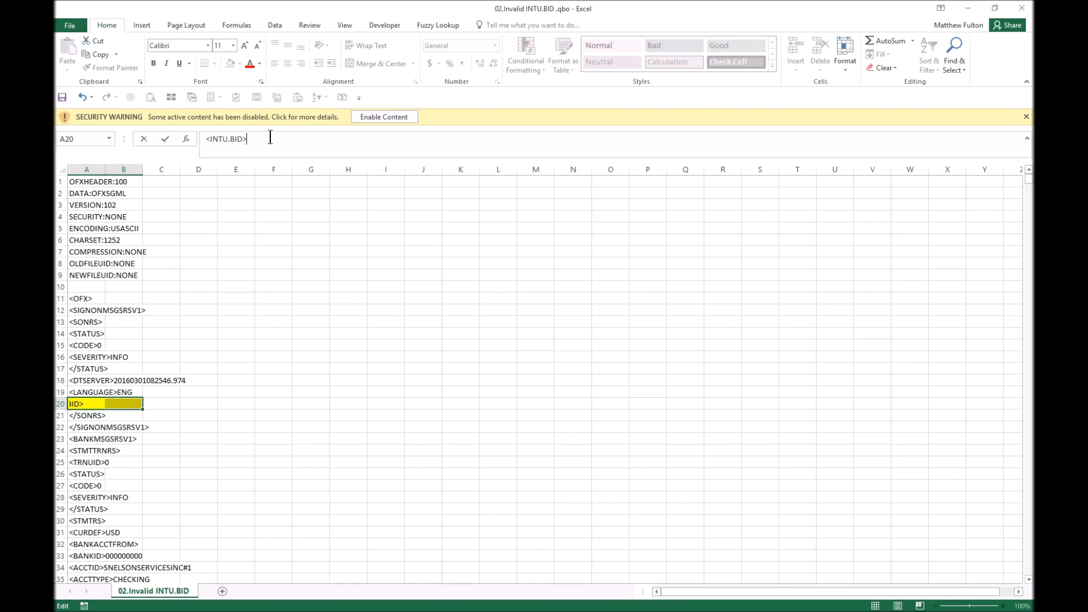
{"action": "type", "text": "3000"}
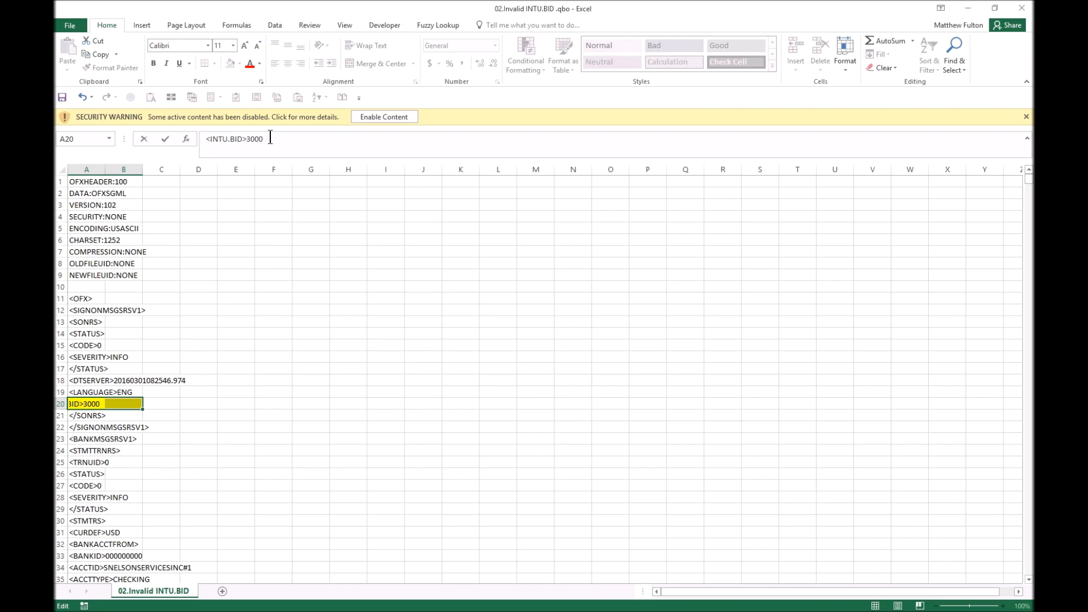
{"action": "mouse_move", "coordinate": [347, 289]}
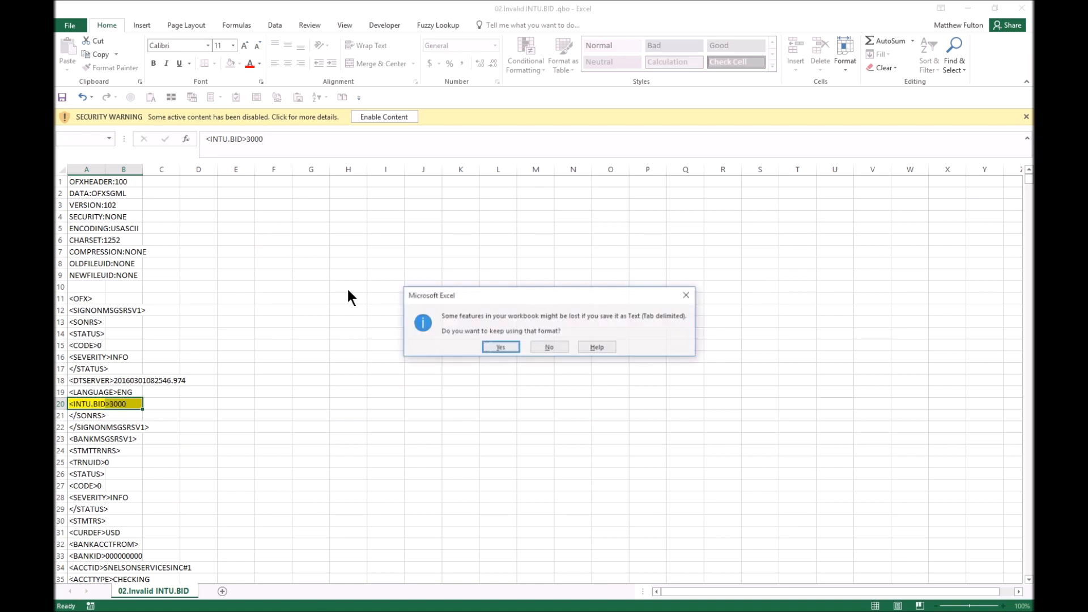
- Keep the .qbo file in text format, then close Excel without saving again
{"action": "left_click", "coordinate": [501, 347]}
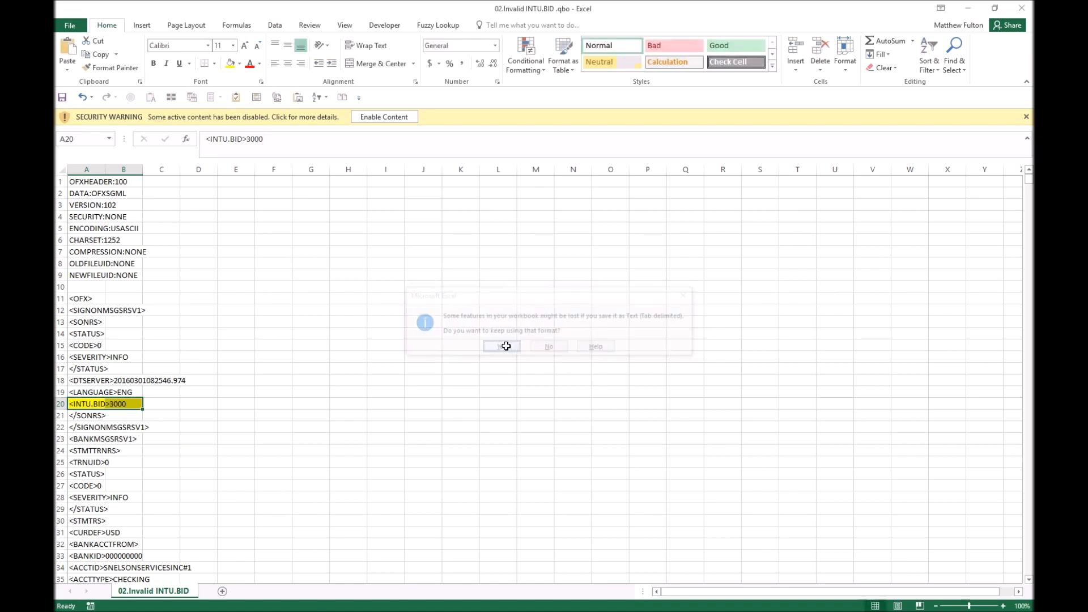
{"action": "left_click", "coordinate": [504, 347]}
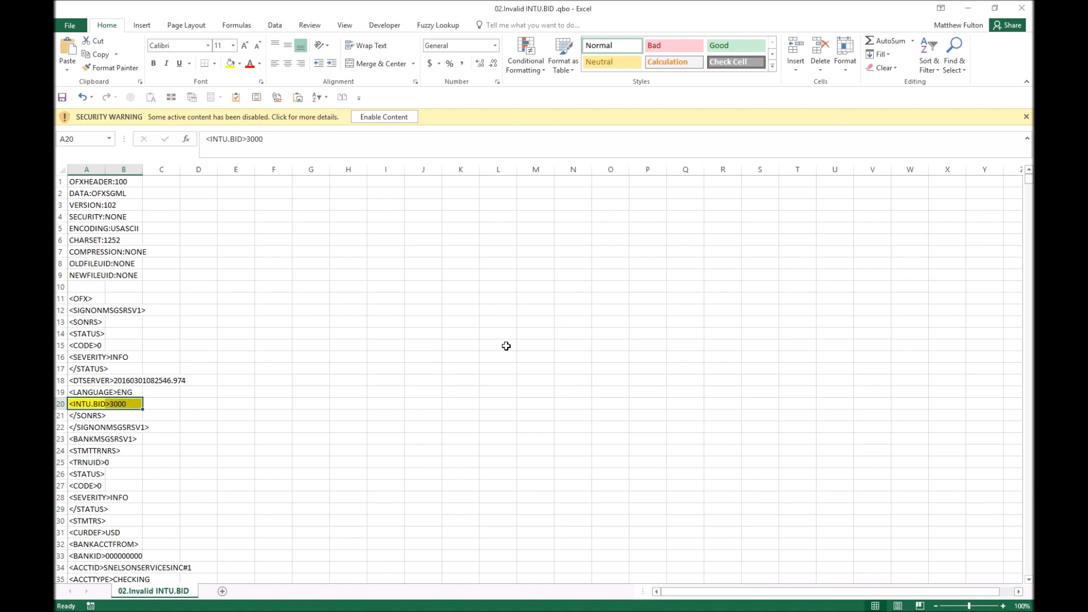
{"action": "mouse_move", "coordinate": [522, 362]}
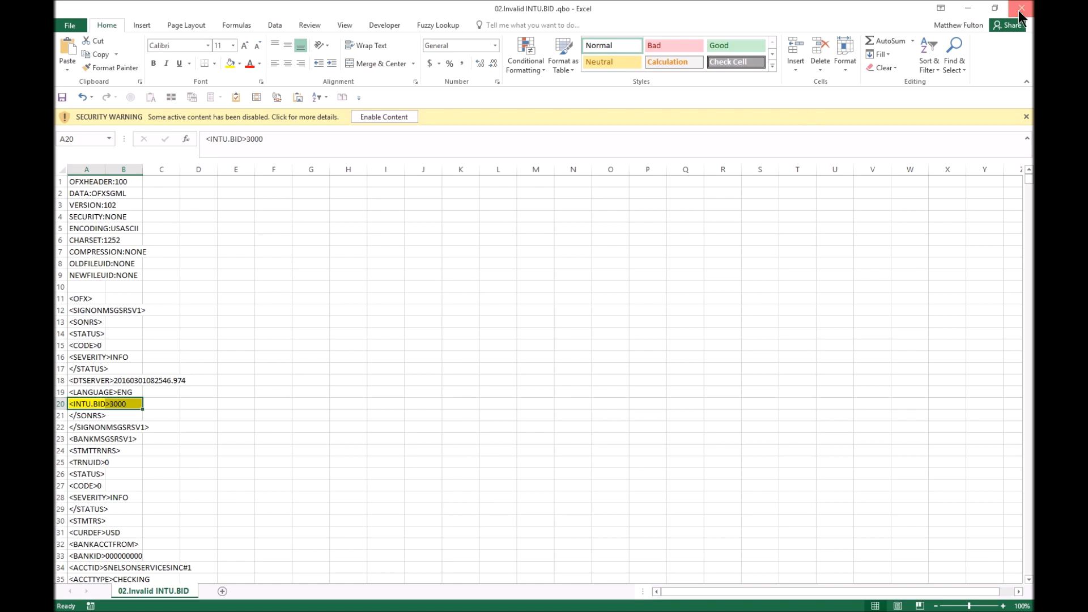
{"action": "left_click", "coordinate": [1021, 8]}
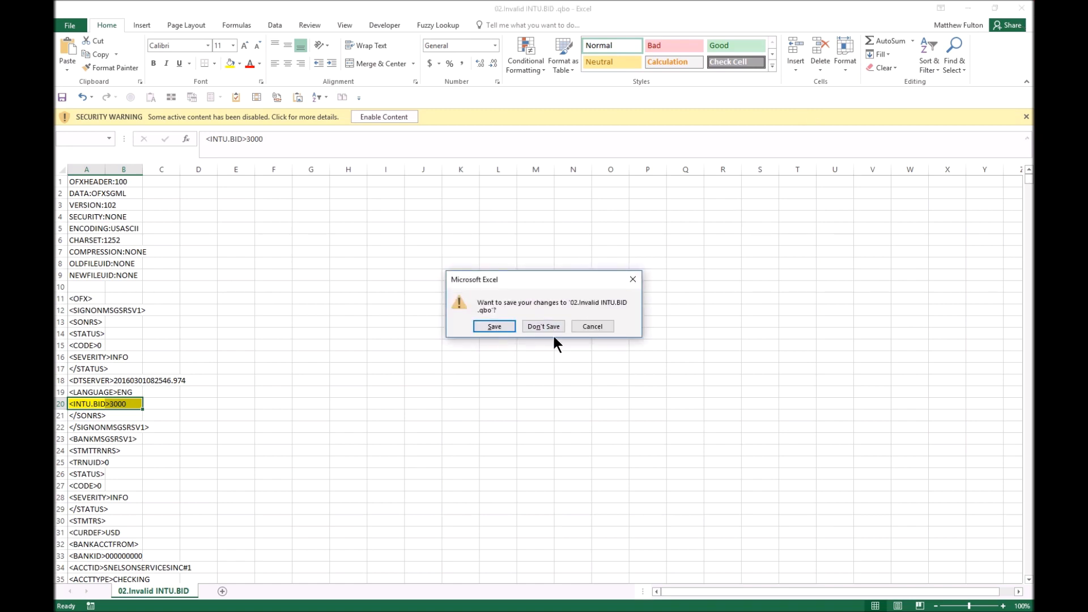
{"action": "left_click", "coordinate": [544, 327]}
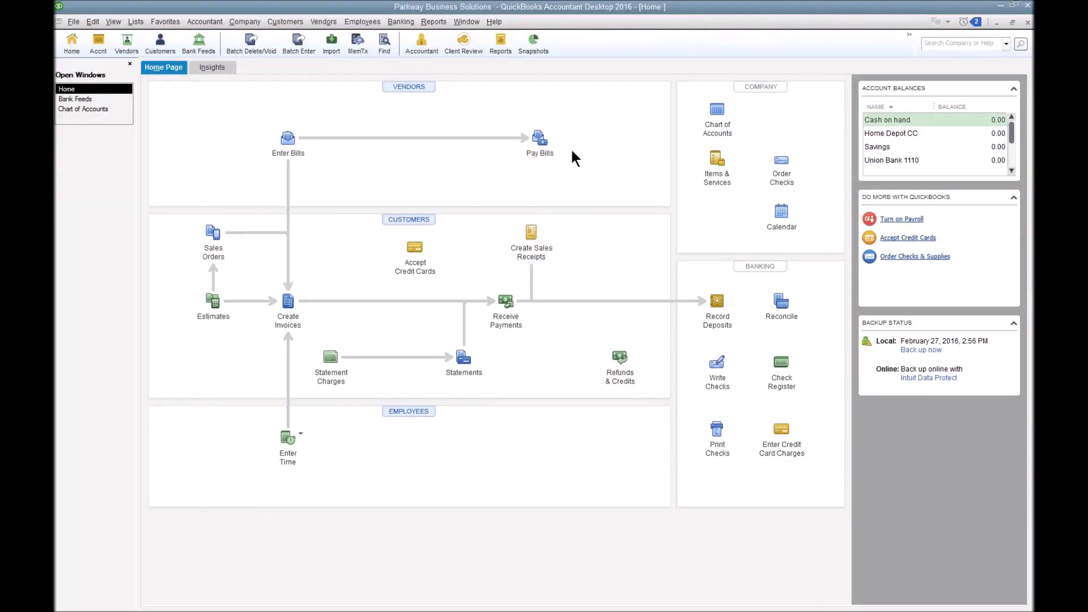
- Show the Chart of Accounts and the account commands for Union Bank 1110
{"action": "left_click", "coordinate": [402, 21]}
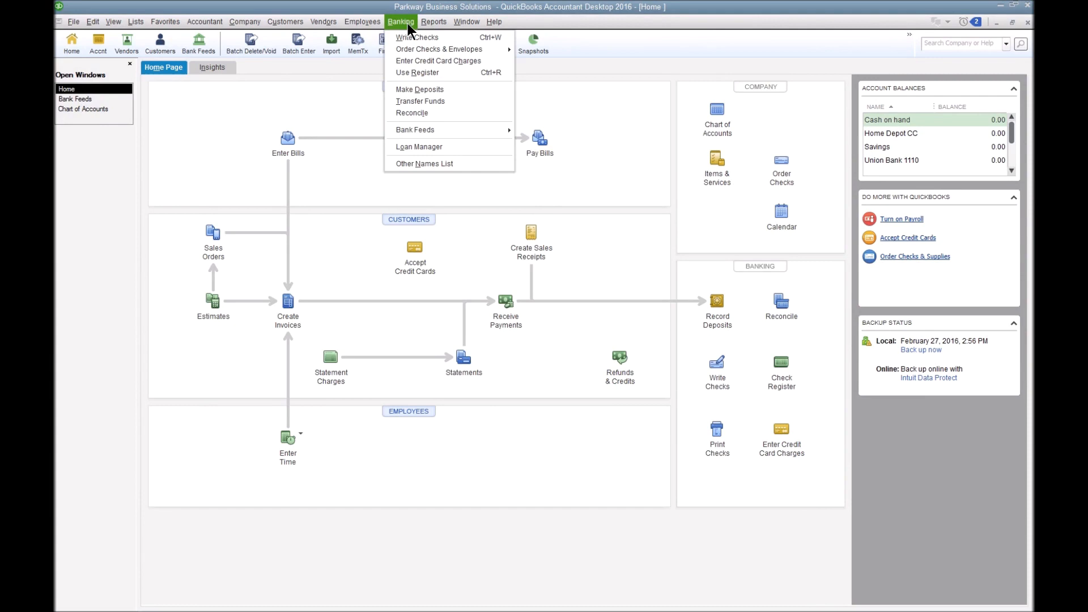
{"action": "mouse_move", "coordinate": [82, 114]}
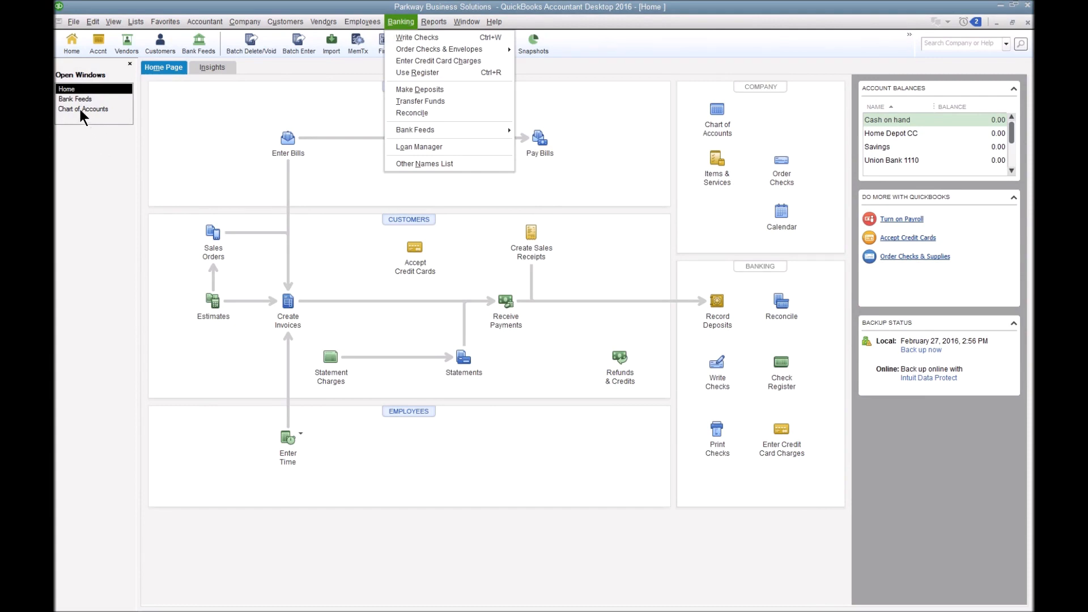
{"action": "left_click", "coordinate": [83, 109]}
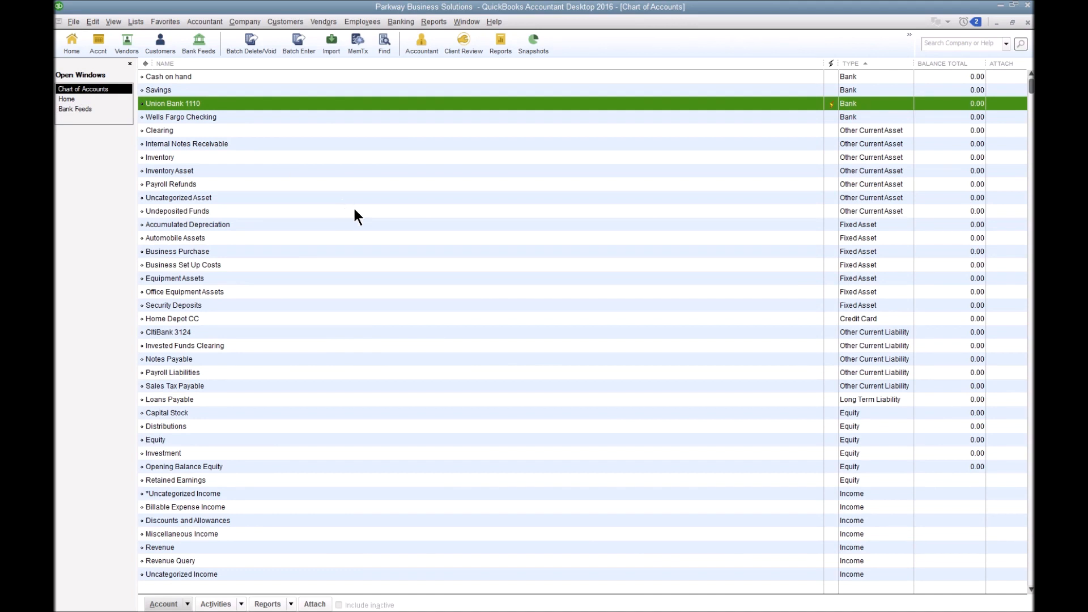
{"action": "mouse_move", "coordinate": [830, 113]}
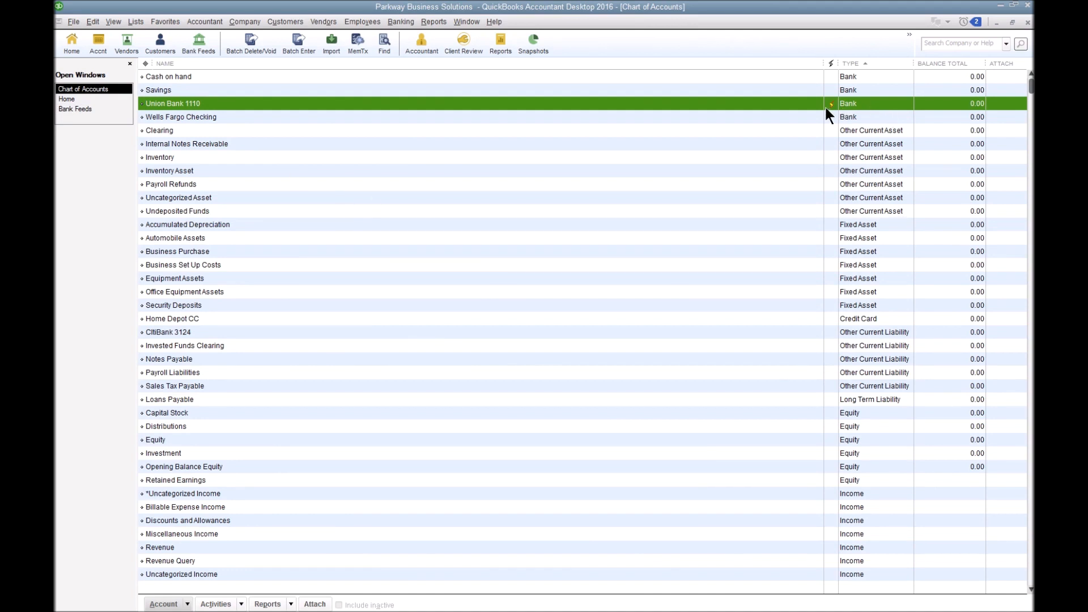
{"action": "mouse_move", "coordinate": [847, 109]}
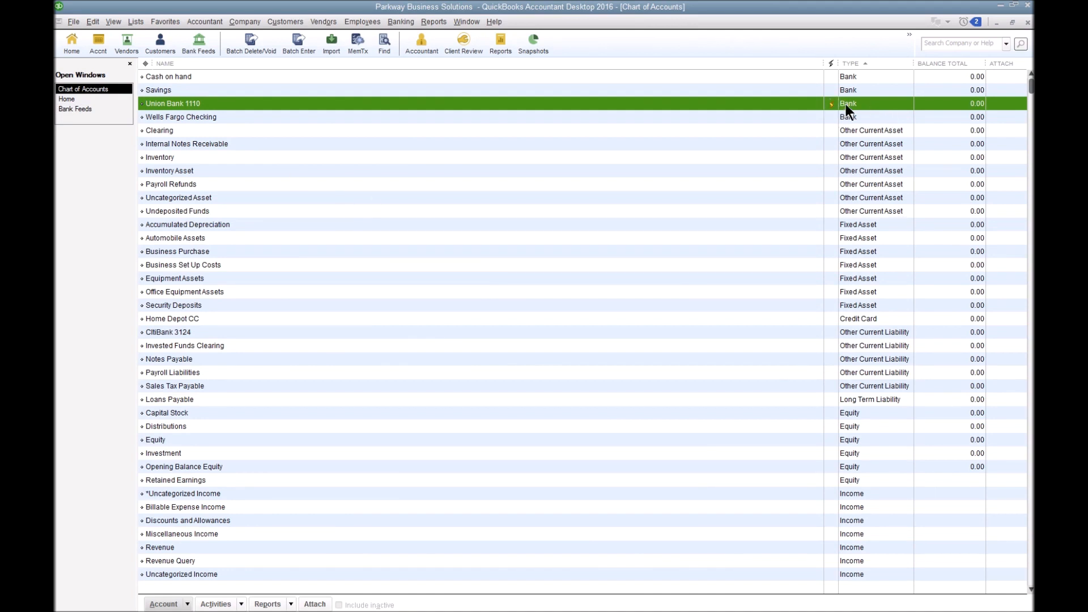
{"action": "mouse_move", "coordinate": [806, 116]}
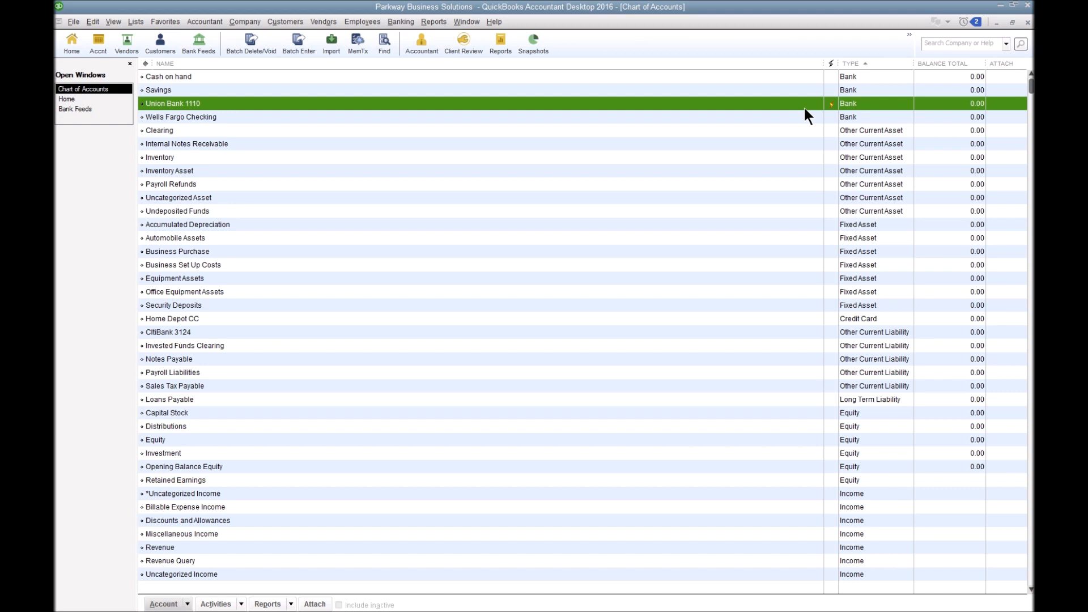
{"action": "mouse_move", "coordinate": [228, 101]}
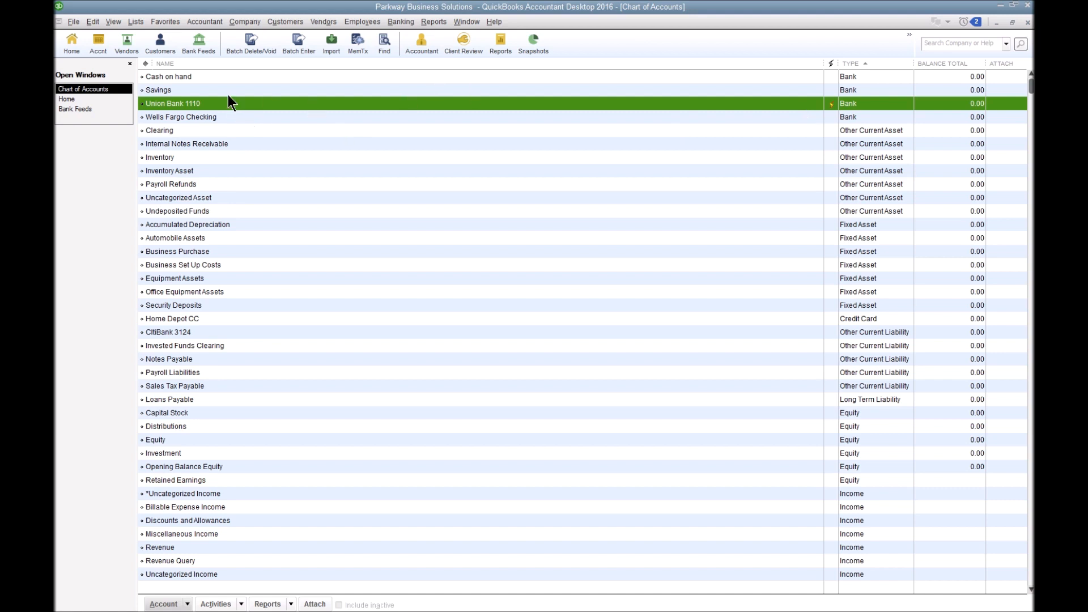
{"action": "right_click", "coordinate": [172, 103]}
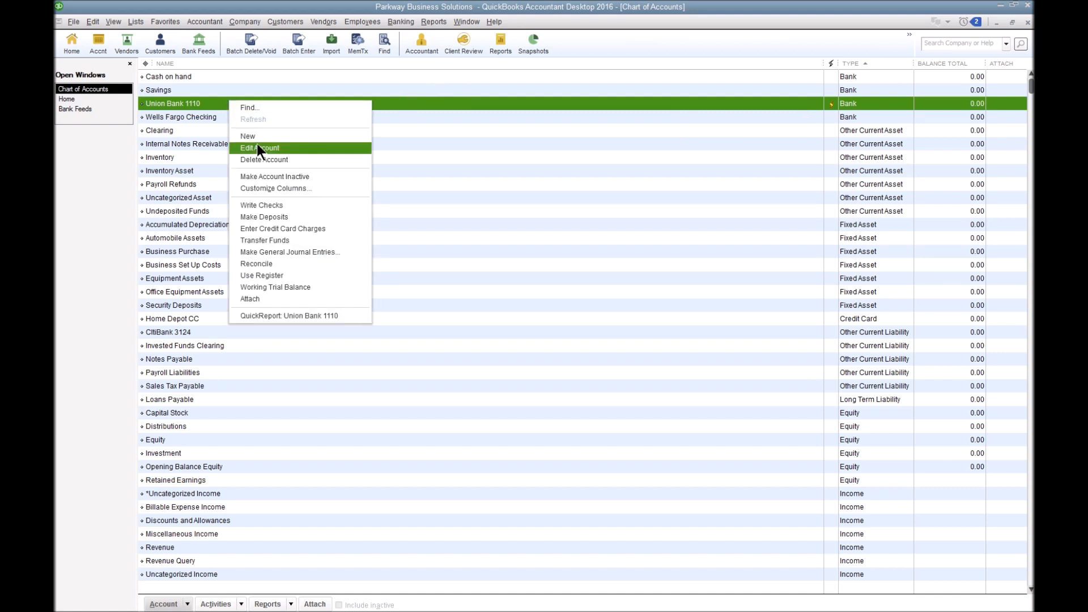
- In Union Bank 1110's Bank Feed Settings, choose Deactivate All Online Services and save
{"action": "left_click", "coordinate": [259, 148]}
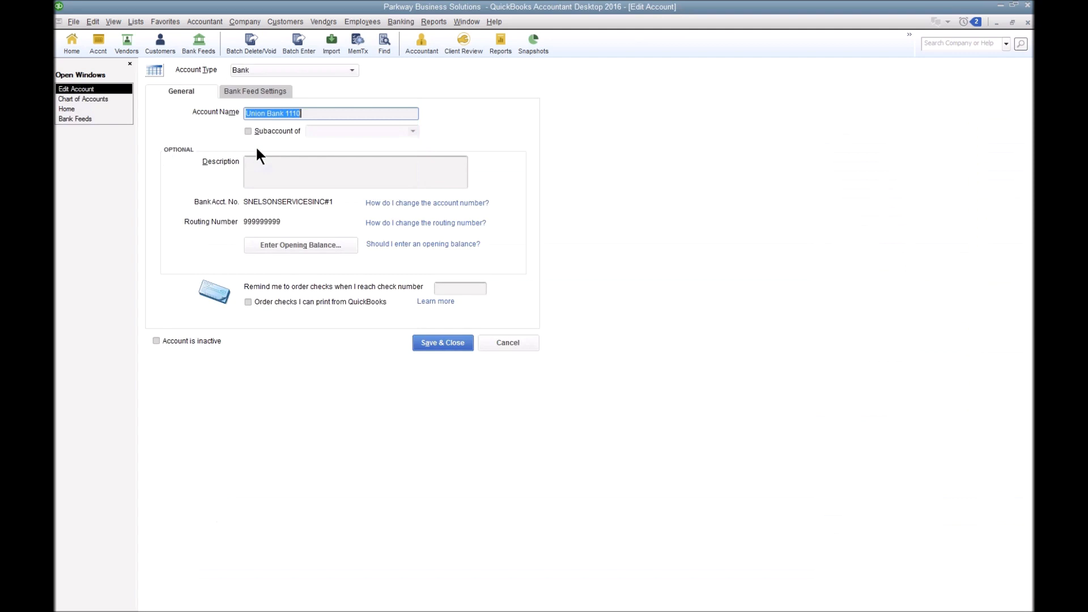
{"action": "left_click", "coordinate": [255, 91]}
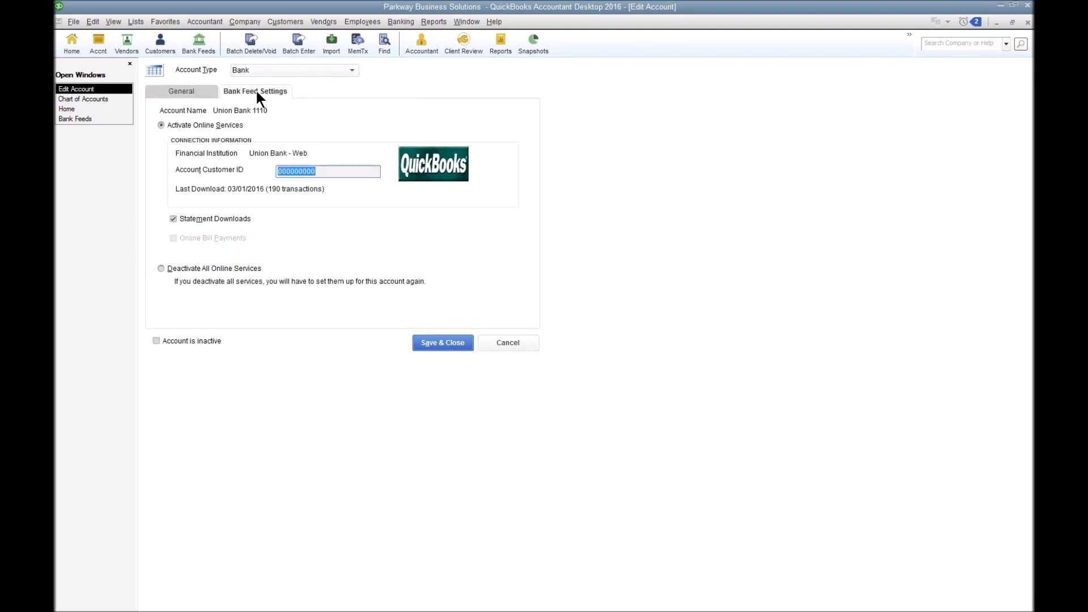
{"action": "left_click", "coordinate": [161, 268]}
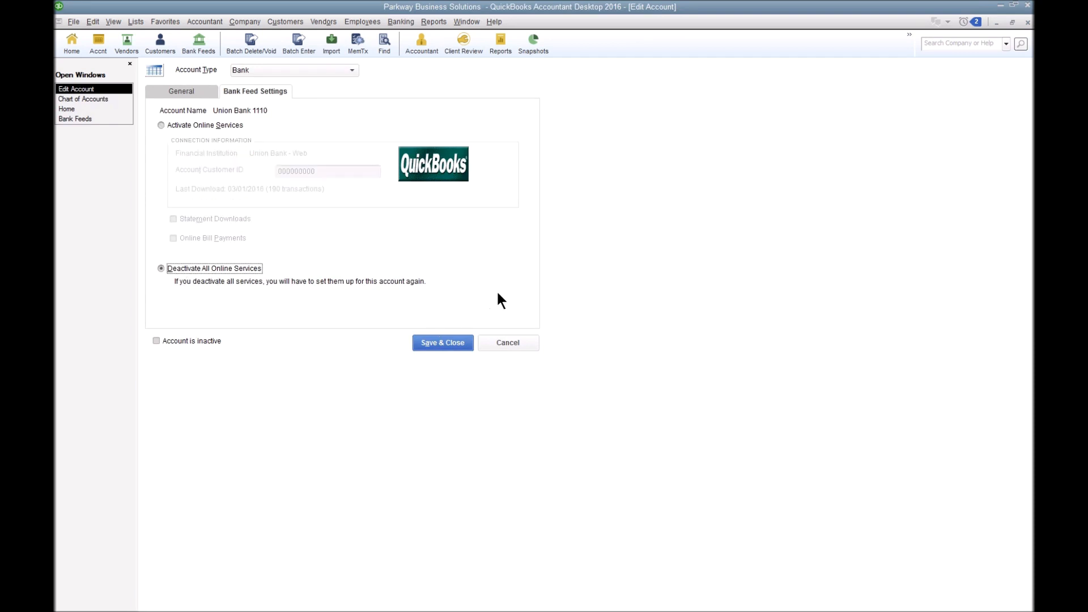
{"action": "left_click", "coordinate": [442, 342]}
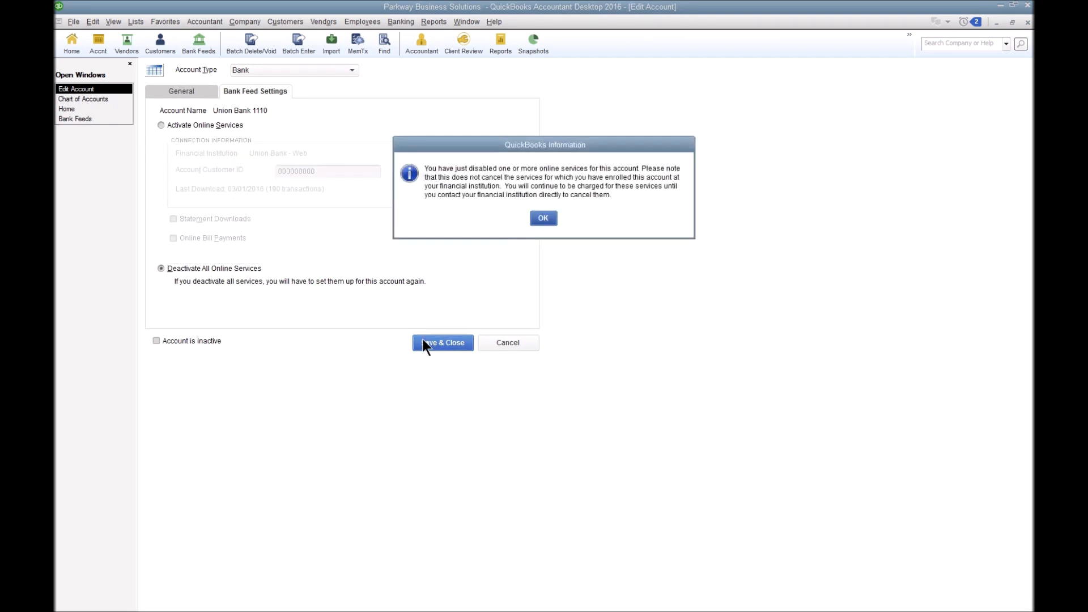
{"action": "mouse_move", "coordinate": [524, 188]}
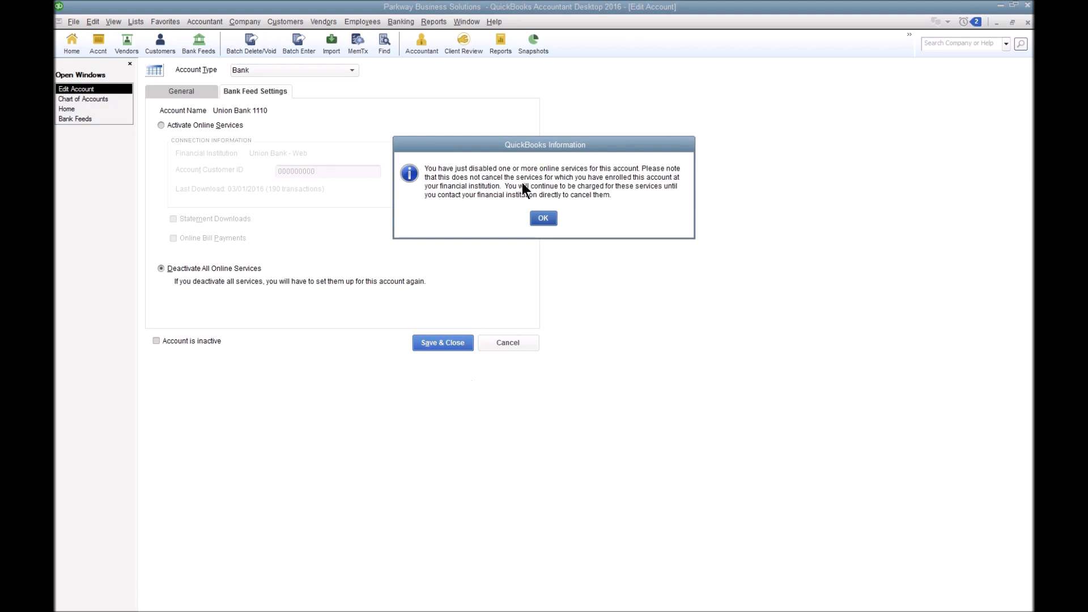
{"action": "left_click", "coordinate": [543, 219]}
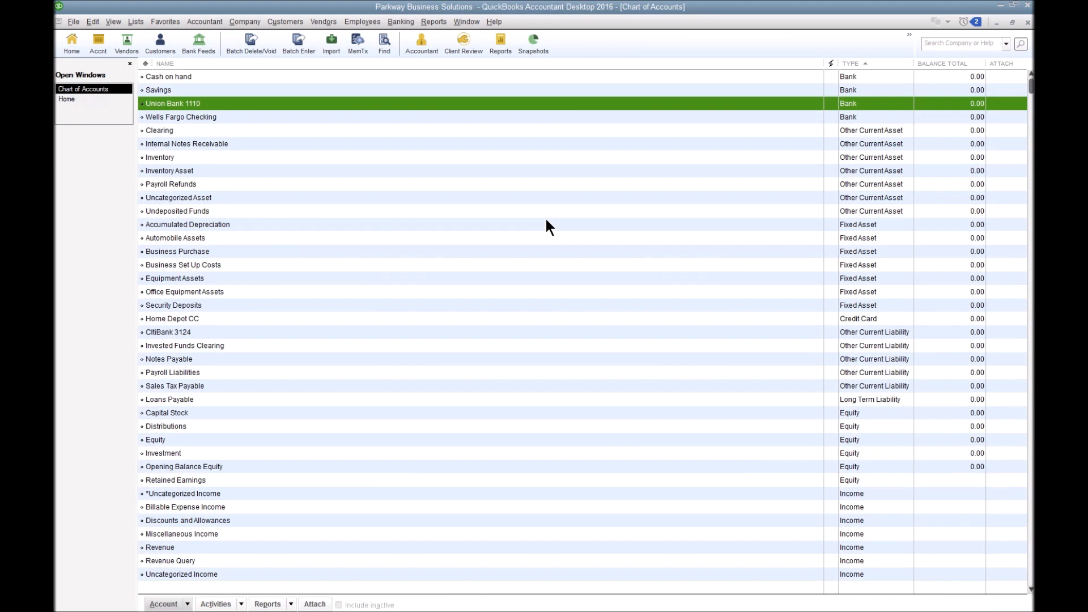
{"action": "mouse_move", "coordinate": [800, 139]}
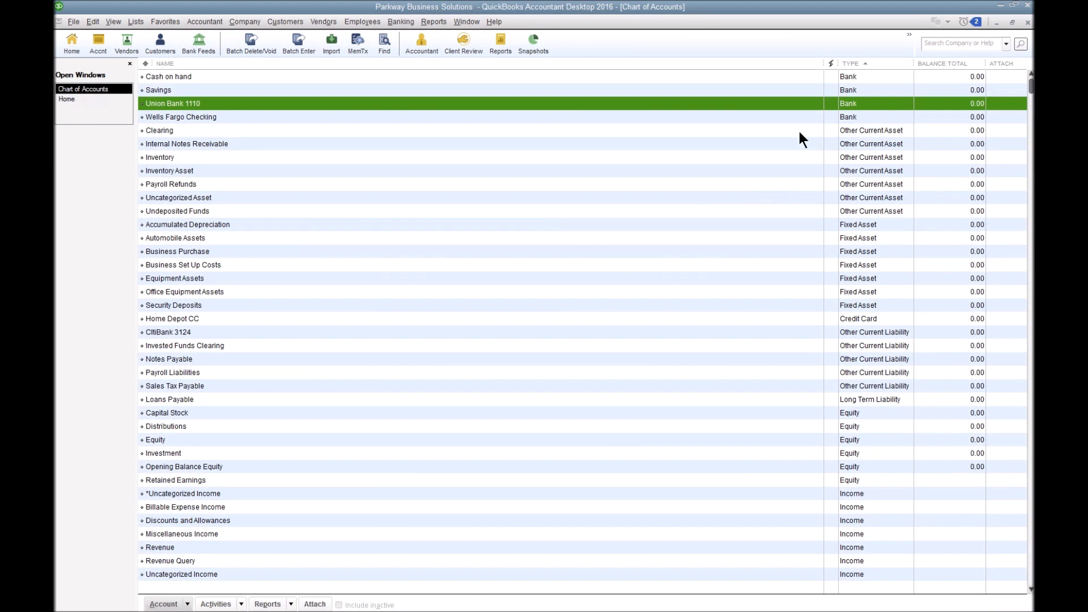
{"action": "mouse_move", "coordinate": [824, 120]}
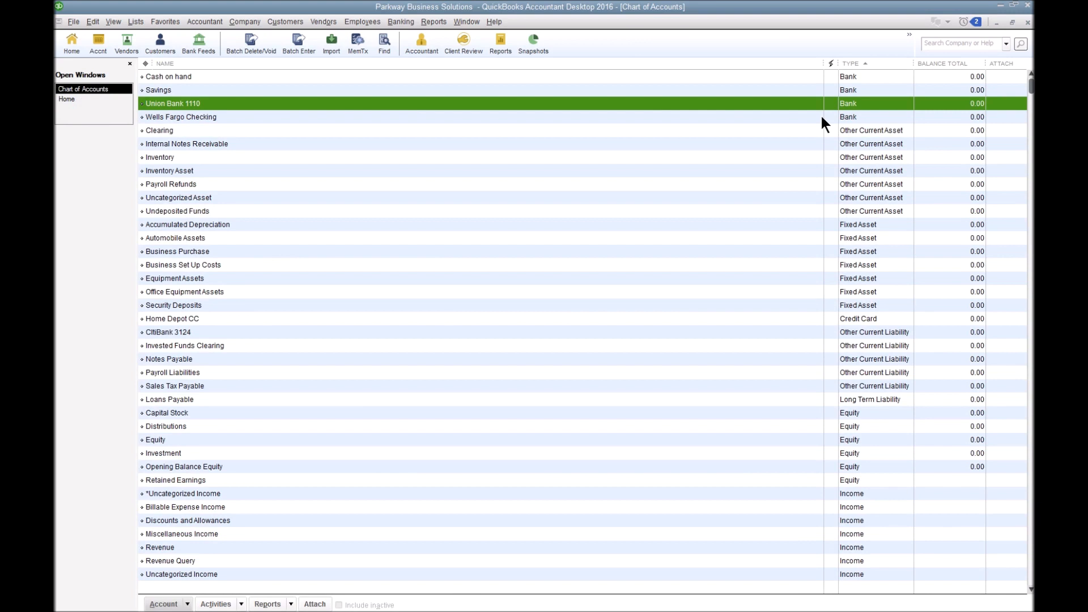
- Show the Banking menu's Bank Feeds submenu with its Web Connect import option
{"action": "left_click", "coordinate": [400, 21]}
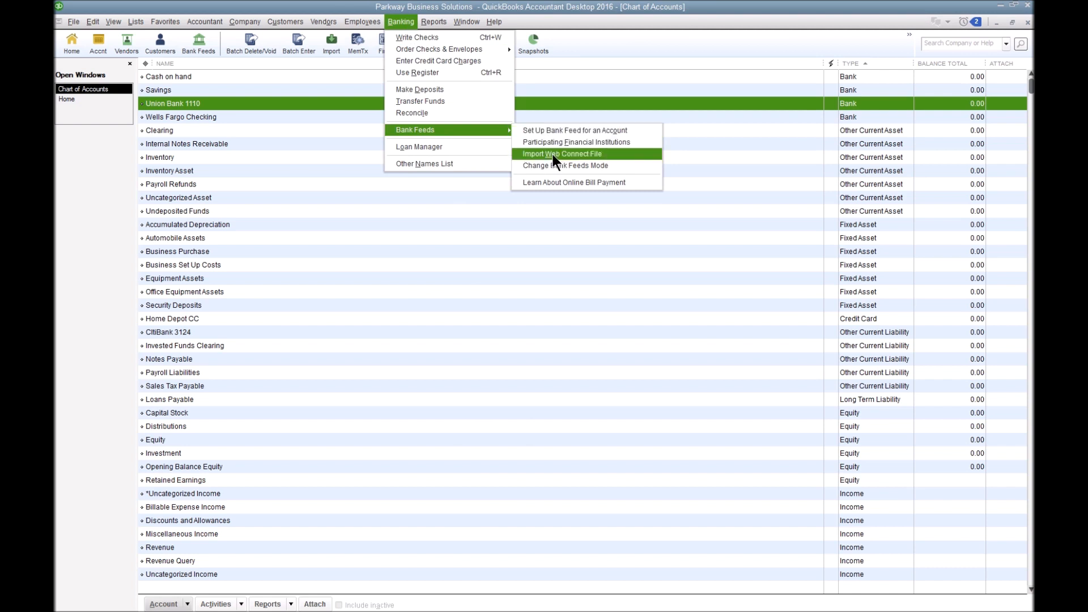
- Load the edited 02.Invalid INTU.BID .qbo file from the Desktop for Web Connect import
{"action": "left_click", "coordinate": [558, 154]}
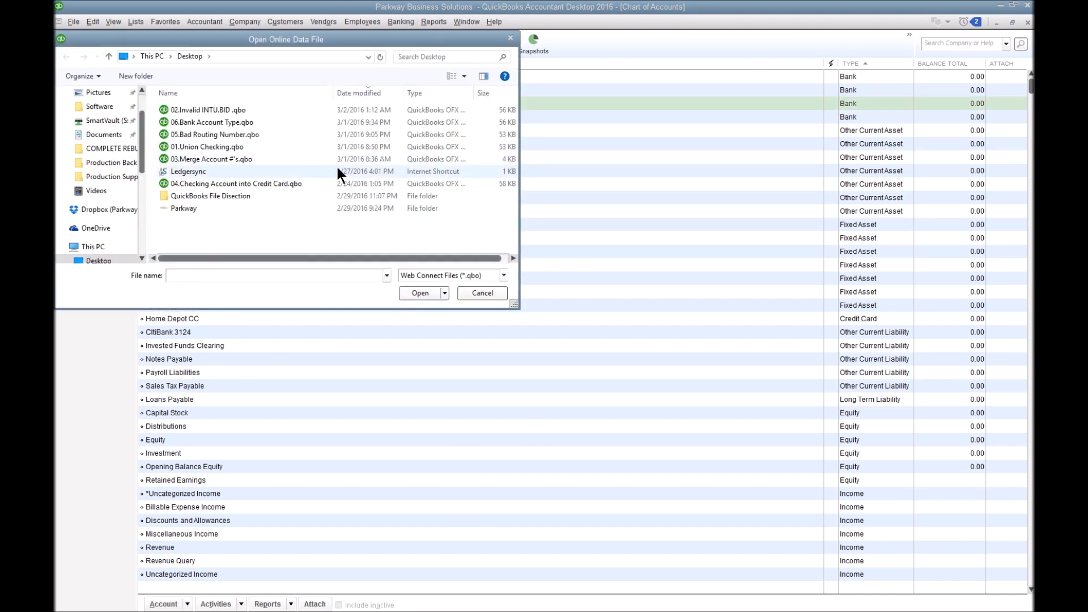
{"action": "left_click", "coordinate": [208, 110]}
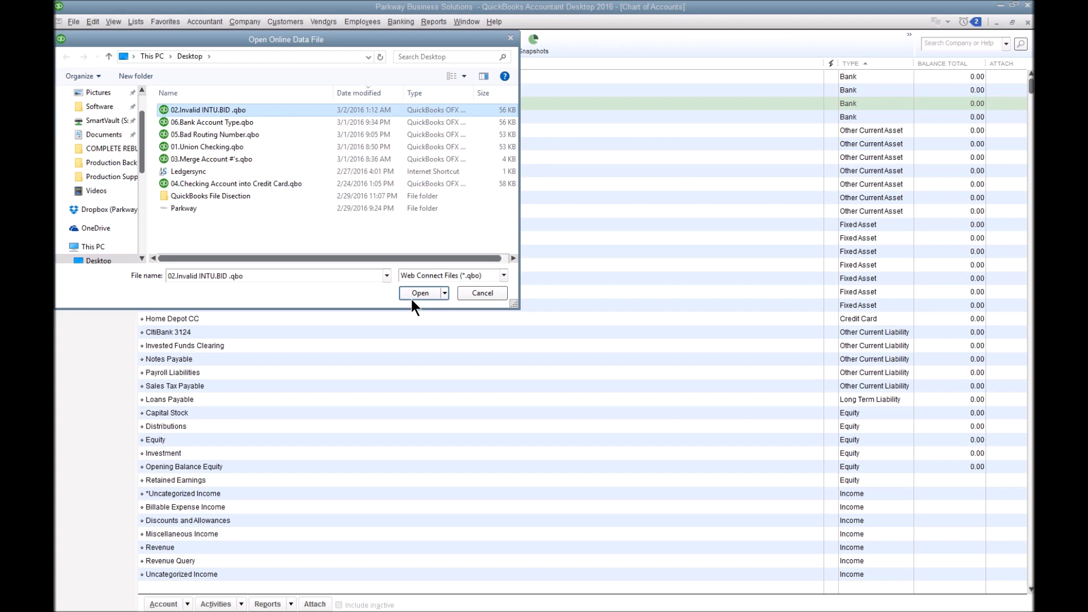
{"action": "left_click", "coordinate": [419, 292]}
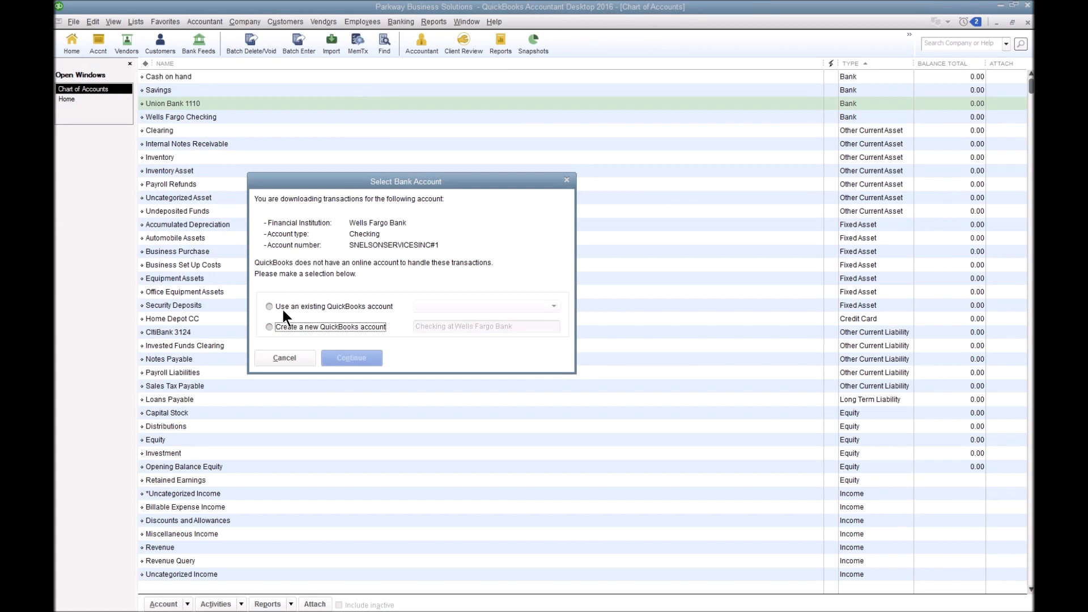
- Map the Wells Fargo transactions to existing account Union Bank 1110, confirm, and go to Bank Feeds
{"action": "left_click", "coordinate": [268, 306]}
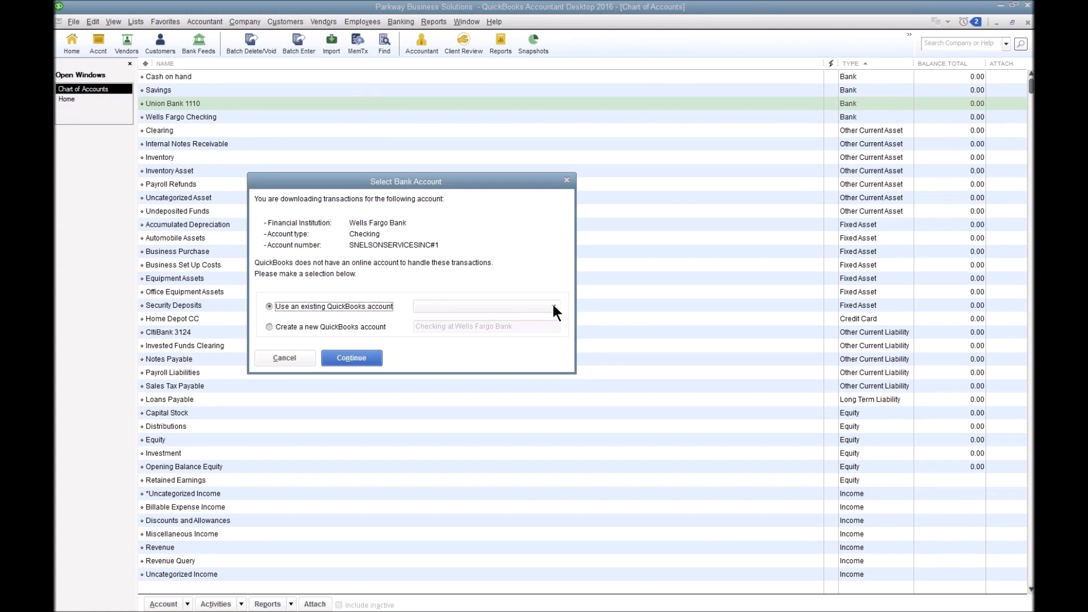
{"action": "left_click", "coordinate": [553, 306]}
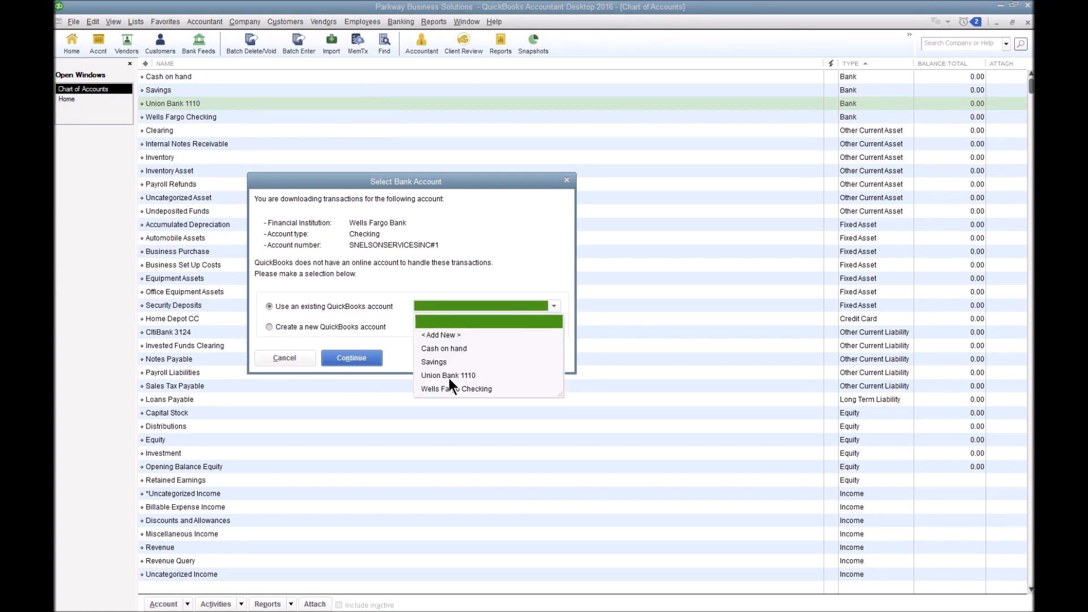
{"action": "left_click", "coordinate": [448, 376]}
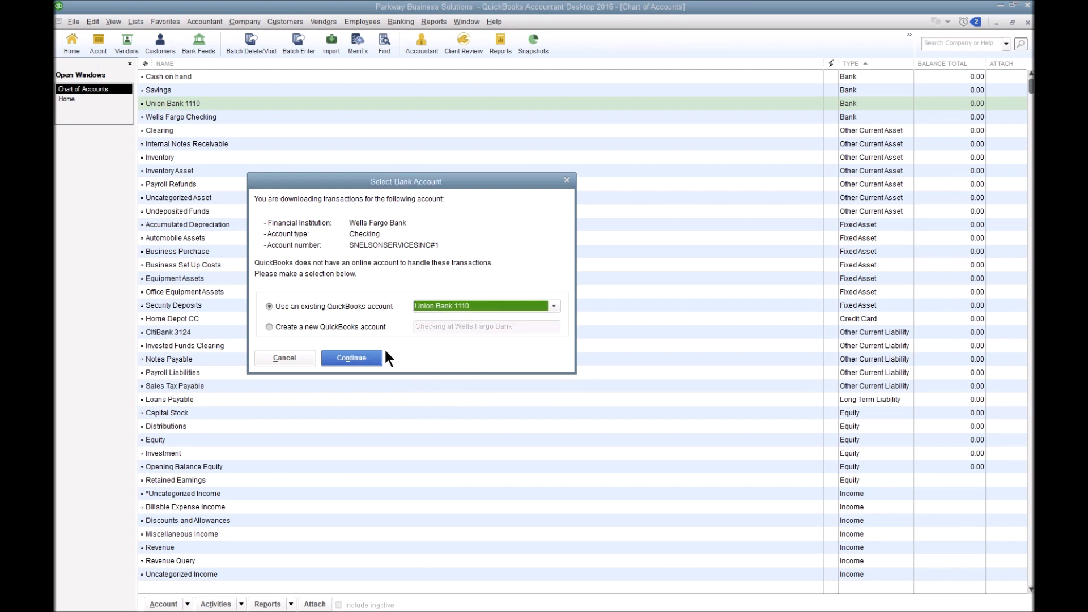
{"action": "left_click", "coordinate": [351, 357]}
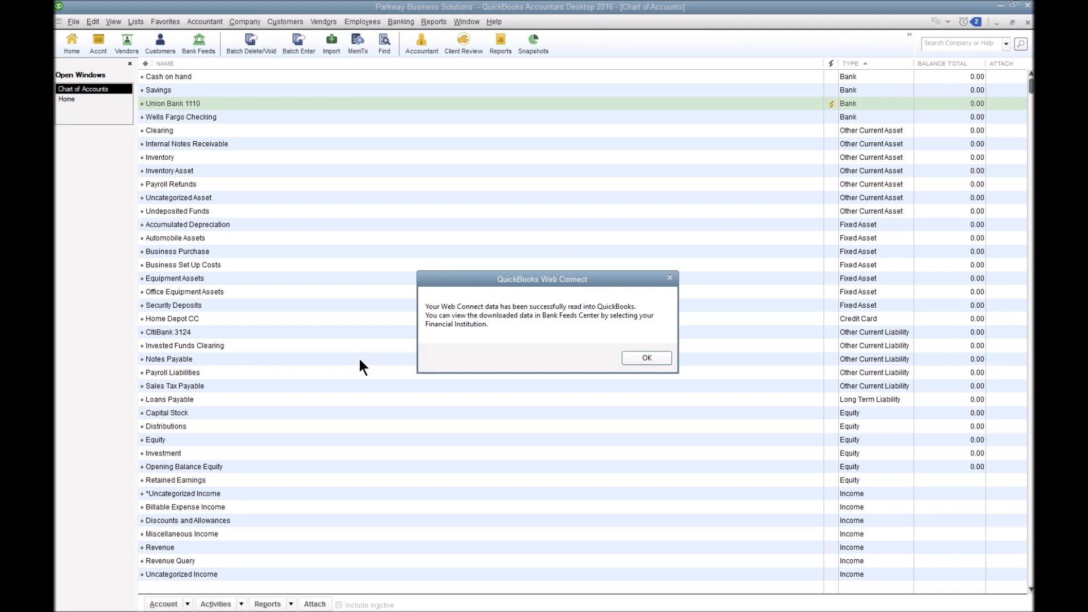
{"action": "left_click", "coordinate": [646, 357]}
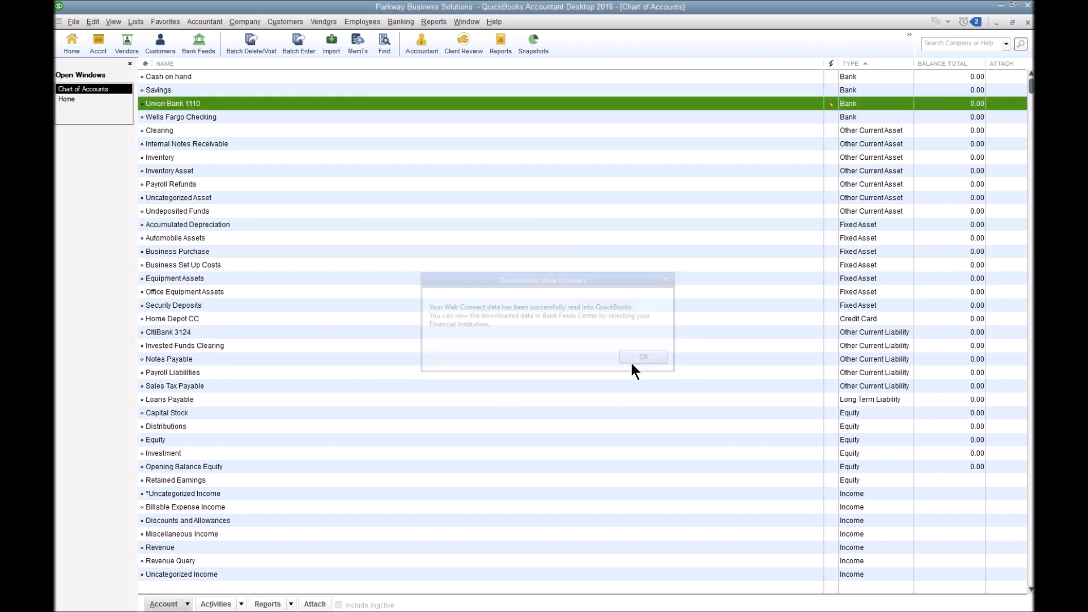
{"action": "left_click", "coordinate": [643, 356]}
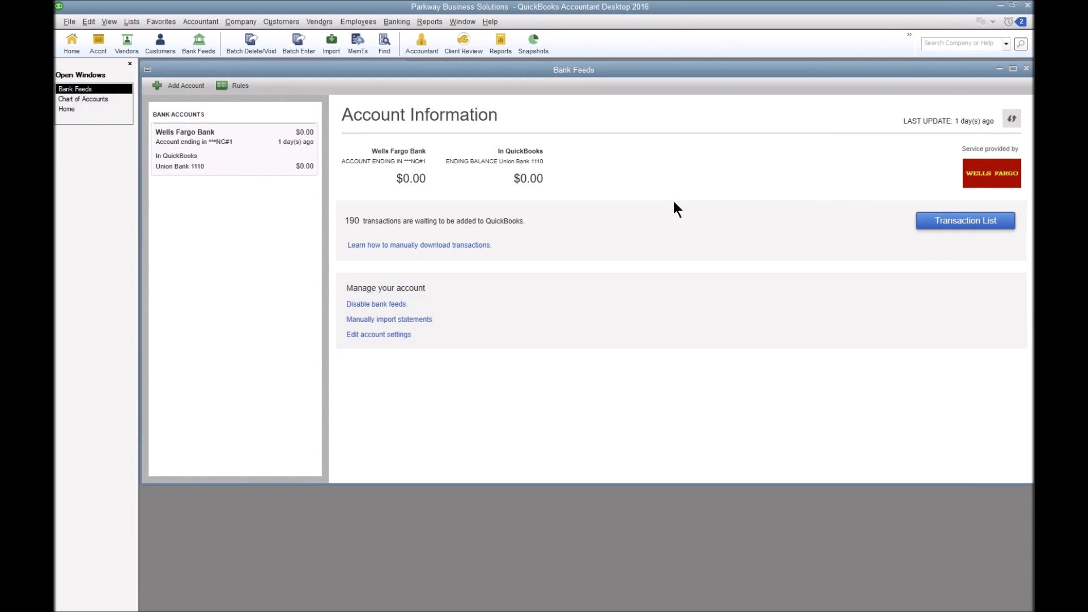
{"action": "mouse_move", "coordinate": [1011, 182]}
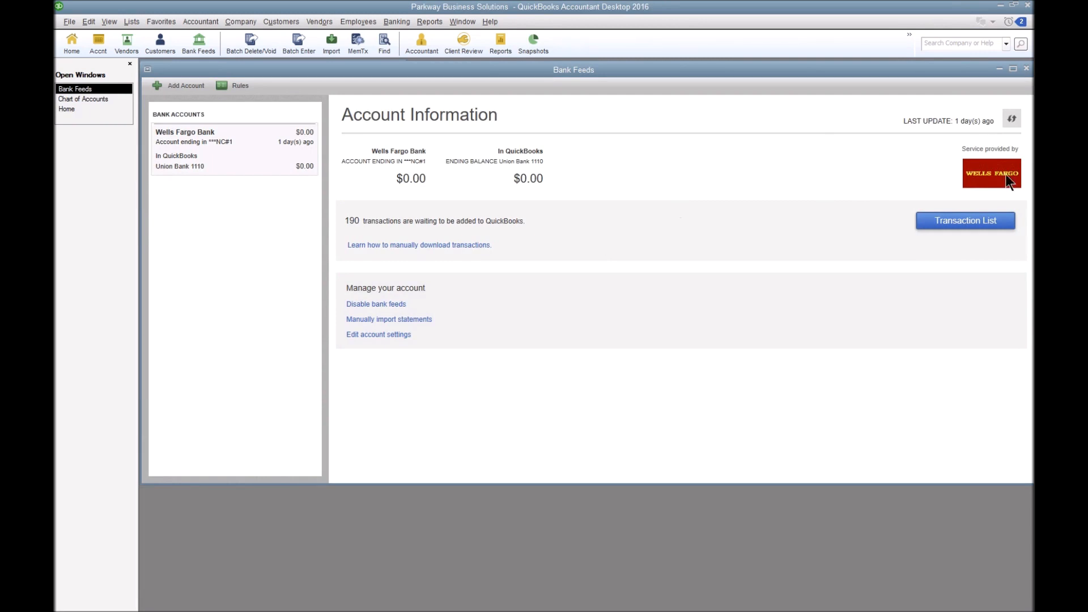
{"action": "mouse_move", "coordinate": [979, 172]}
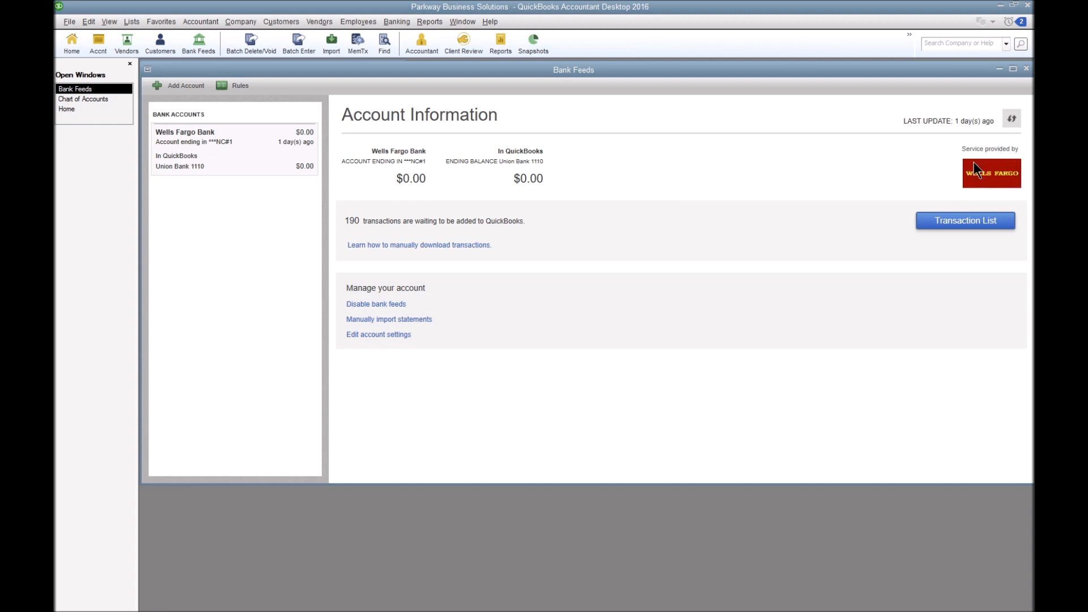
{"action": "mouse_move", "coordinate": [260, 186]}
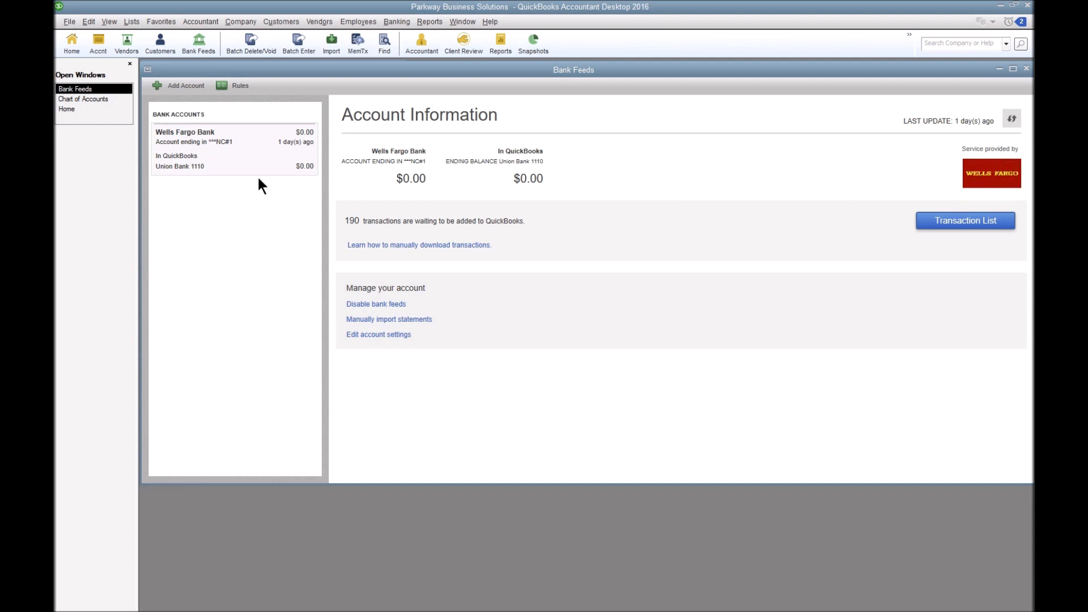
{"action": "mouse_move", "coordinate": [180, 158]}
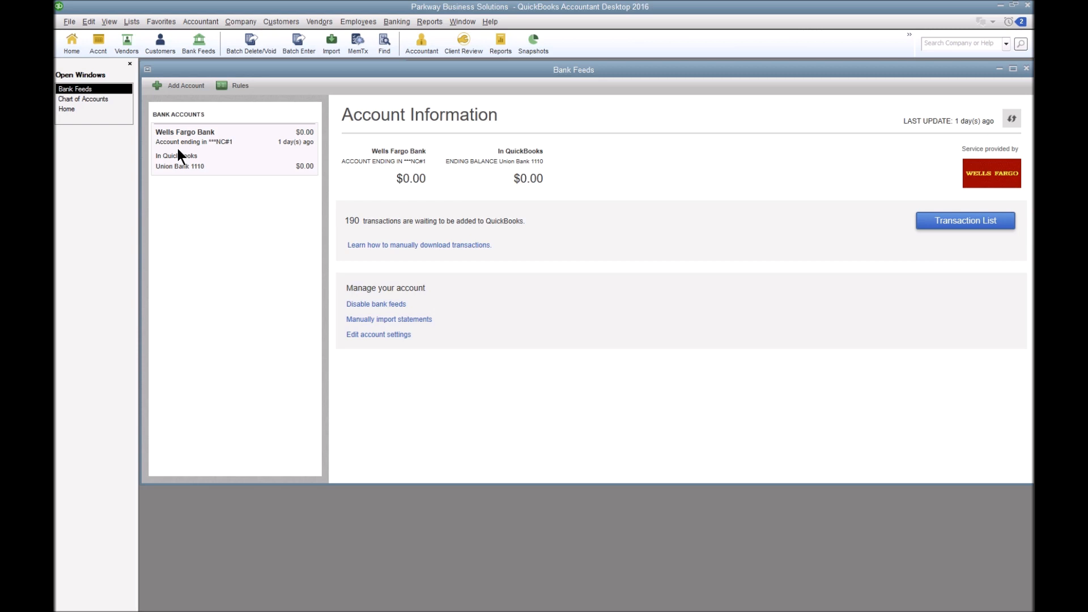
{"action": "mouse_move", "coordinate": [941, 221]}
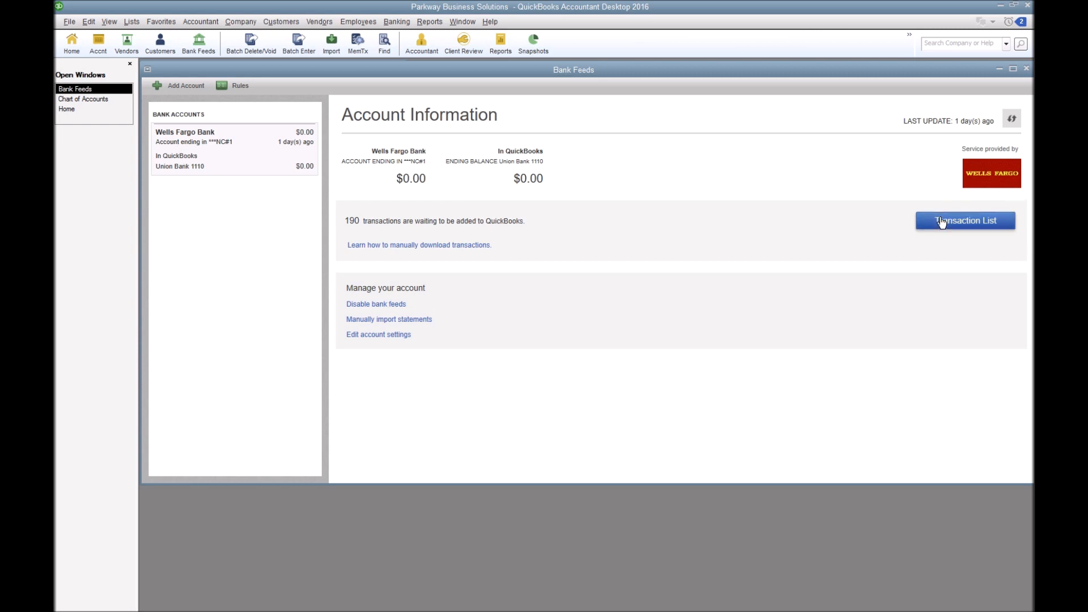
- Show the Transactions List of 190 waiting Union Bank 1110 transactions
{"action": "left_click", "coordinate": [964, 220]}
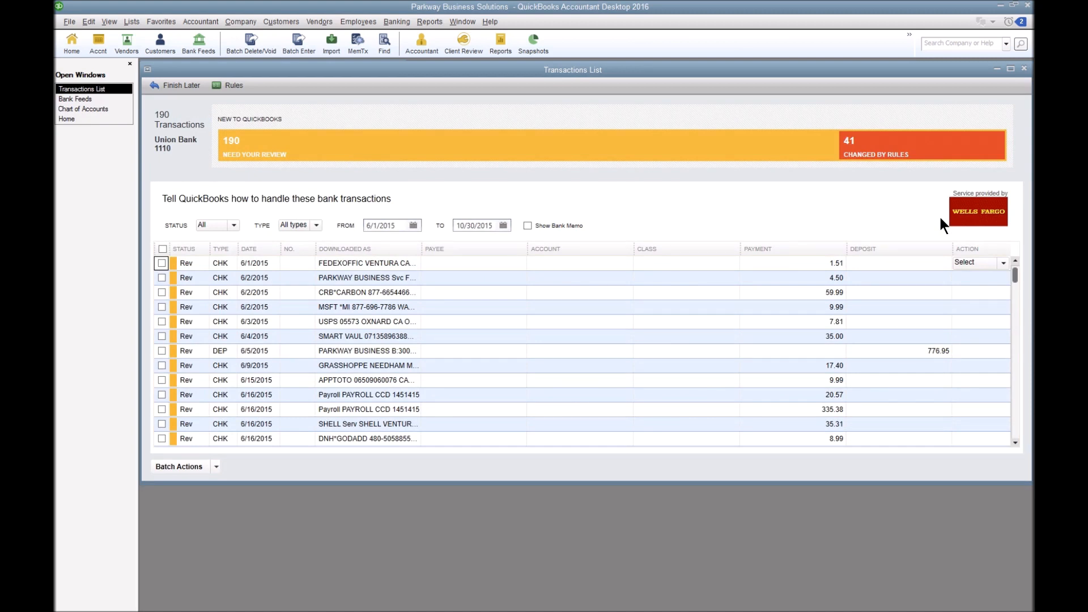
{"action": "mouse_move", "coordinate": [922, 270]}
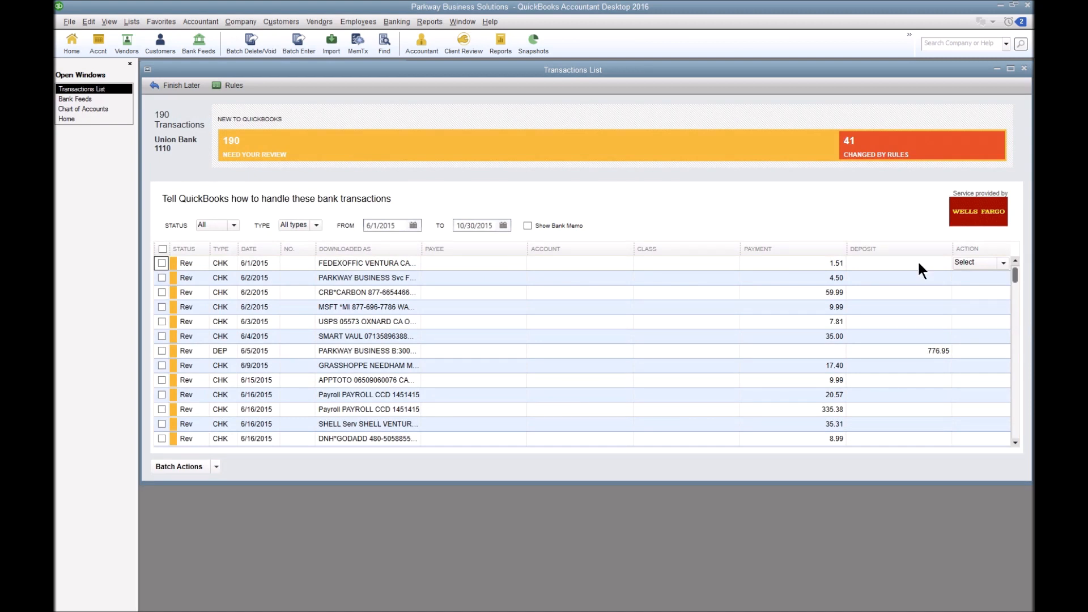
{"action": "mouse_move", "coordinate": [598, 225]}
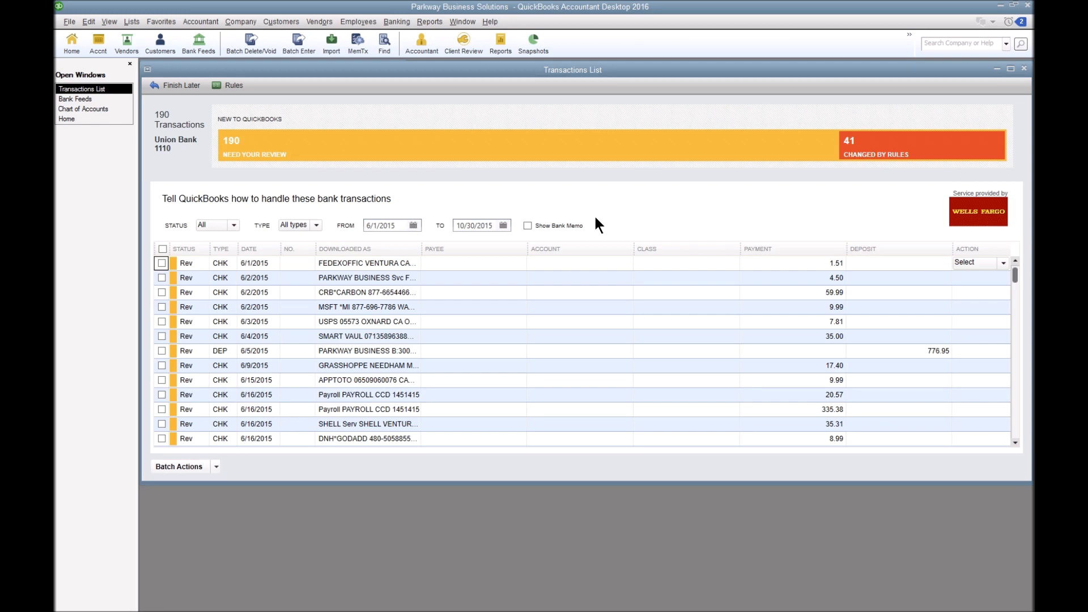
- Review the imported transactions and filter to the 41 changed by rules
{"action": "scroll", "scroll_direction": "down", "scroll_amount": 3}
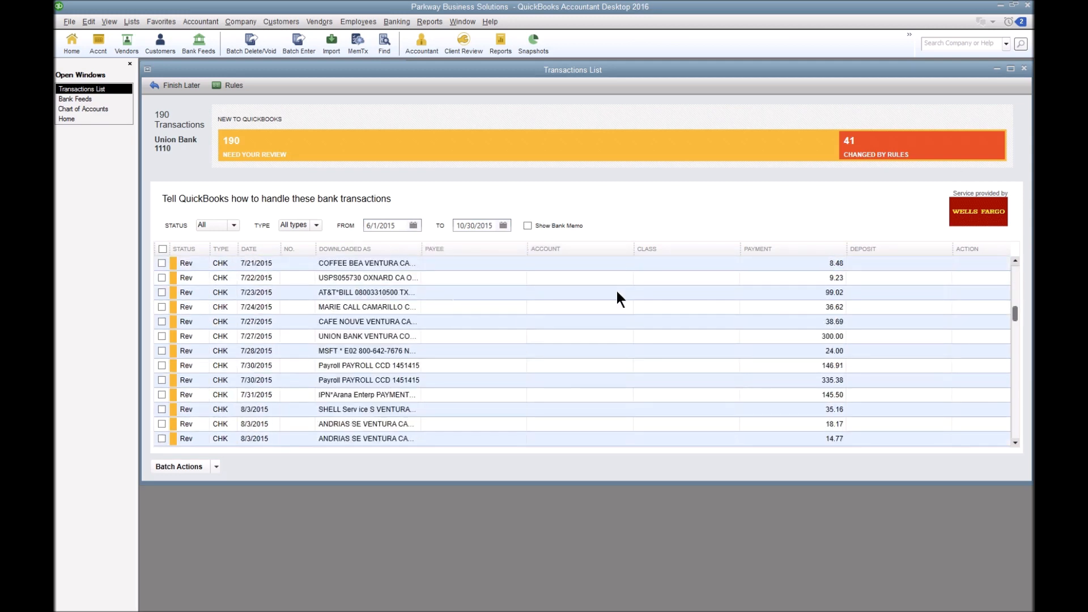
{"action": "scroll", "scroll_direction": "down", "scroll_amount": 3}
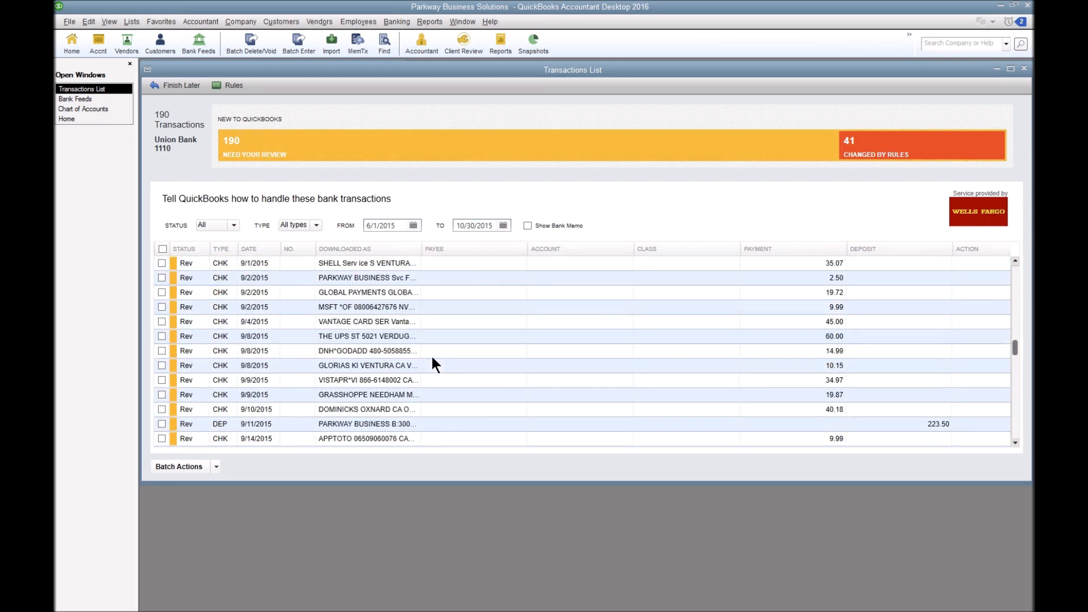
{"action": "mouse_move", "coordinate": [795, 92]}
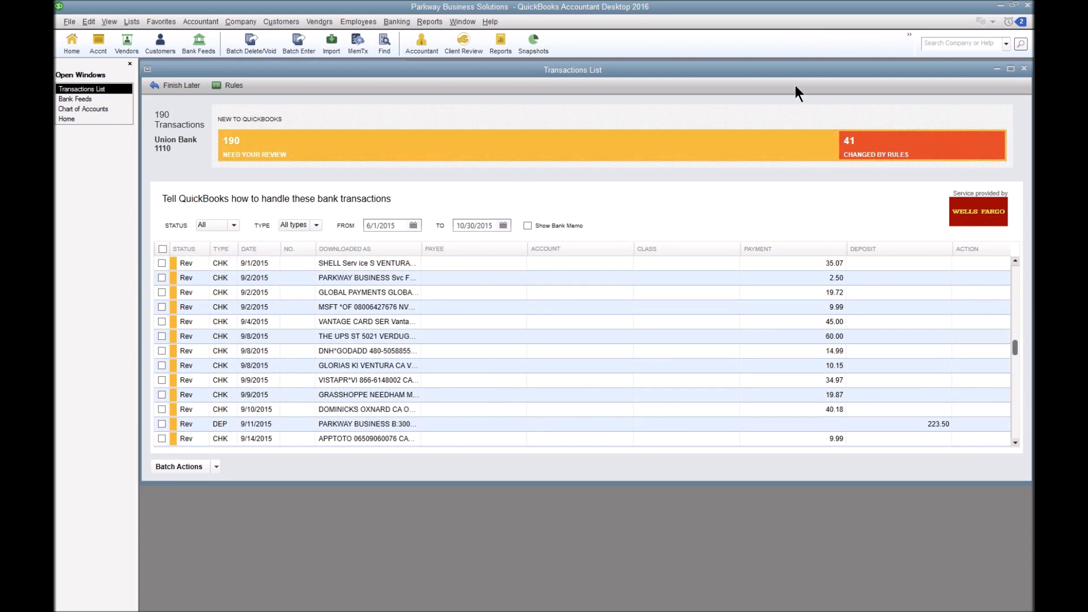
{"action": "left_click", "coordinate": [233, 224]}
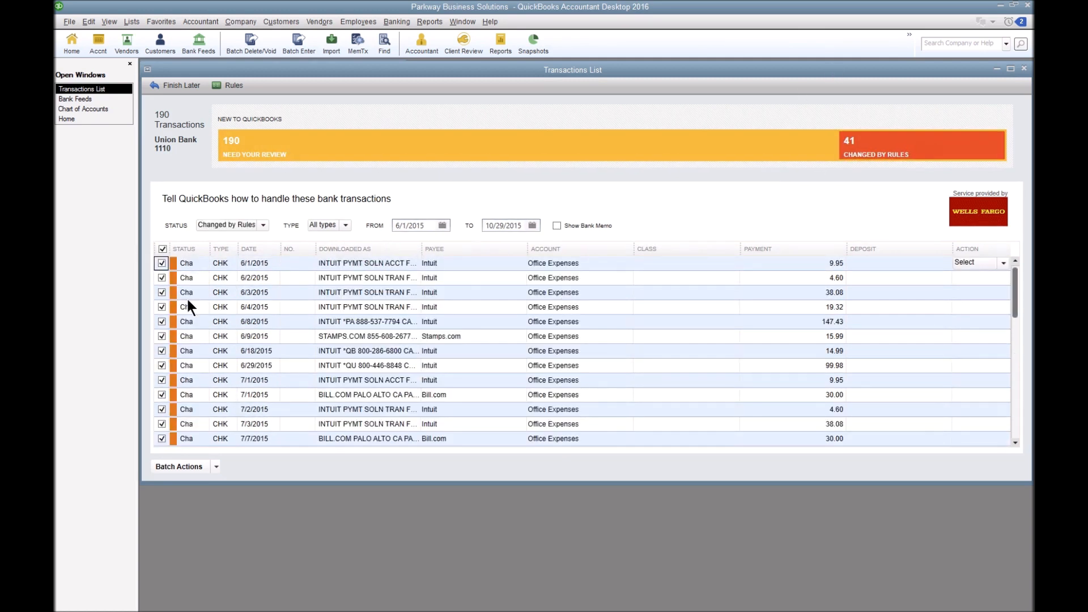